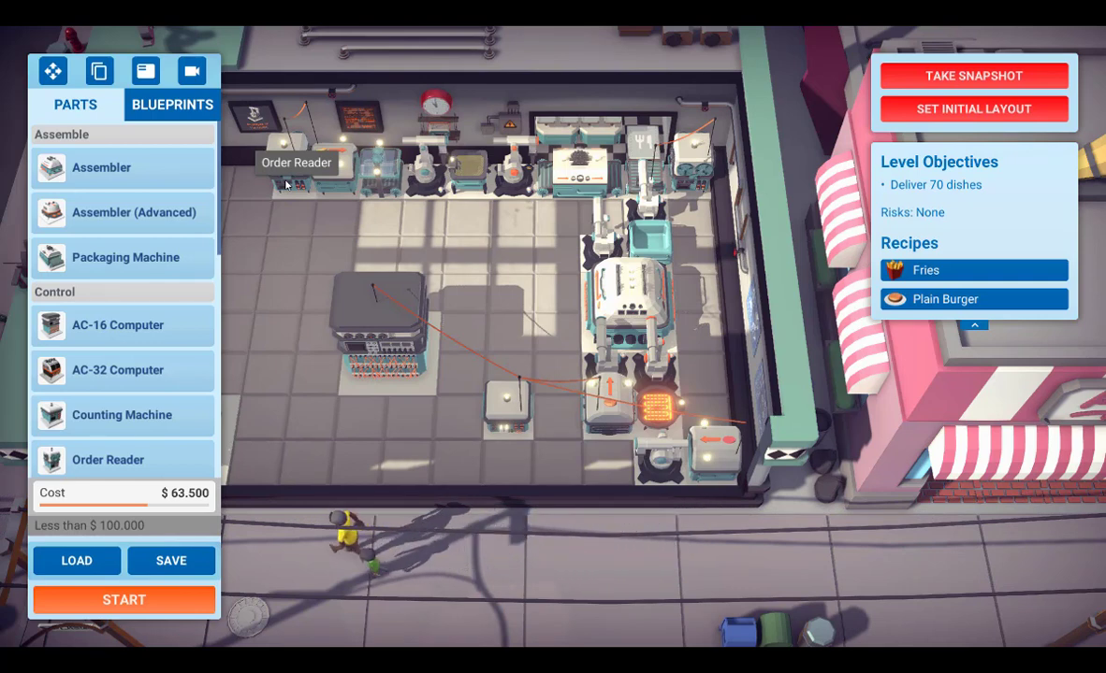
pyautogui.moveTo(705, 291)
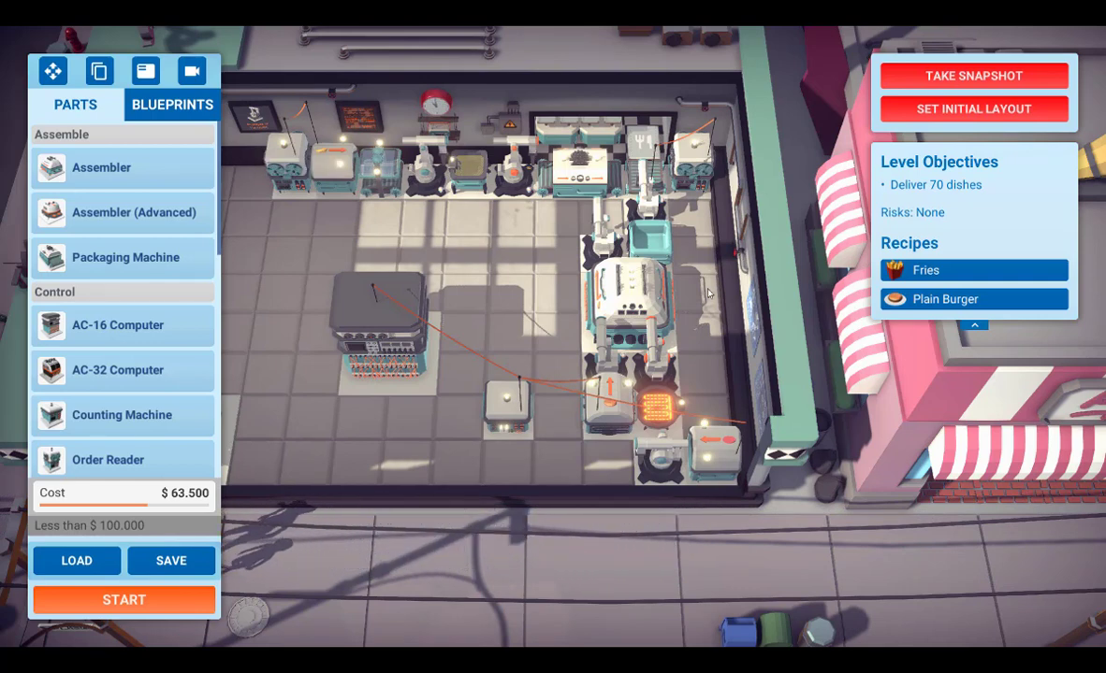
pyautogui.moveTo(558, 374)
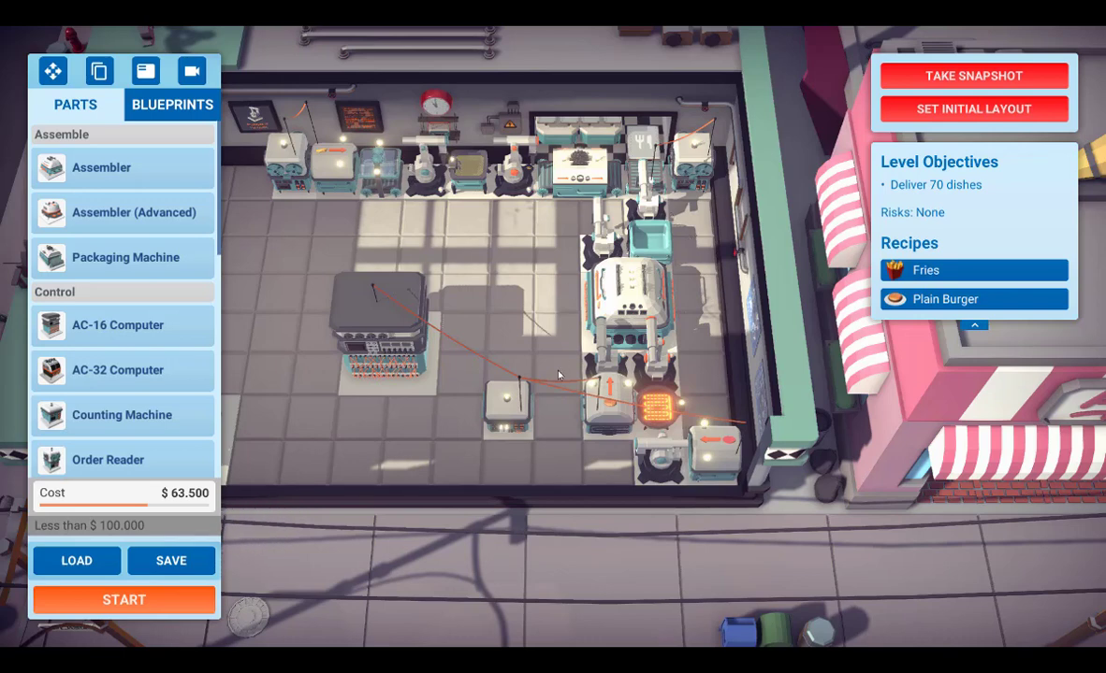
pyautogui.moveTo(716, 349)
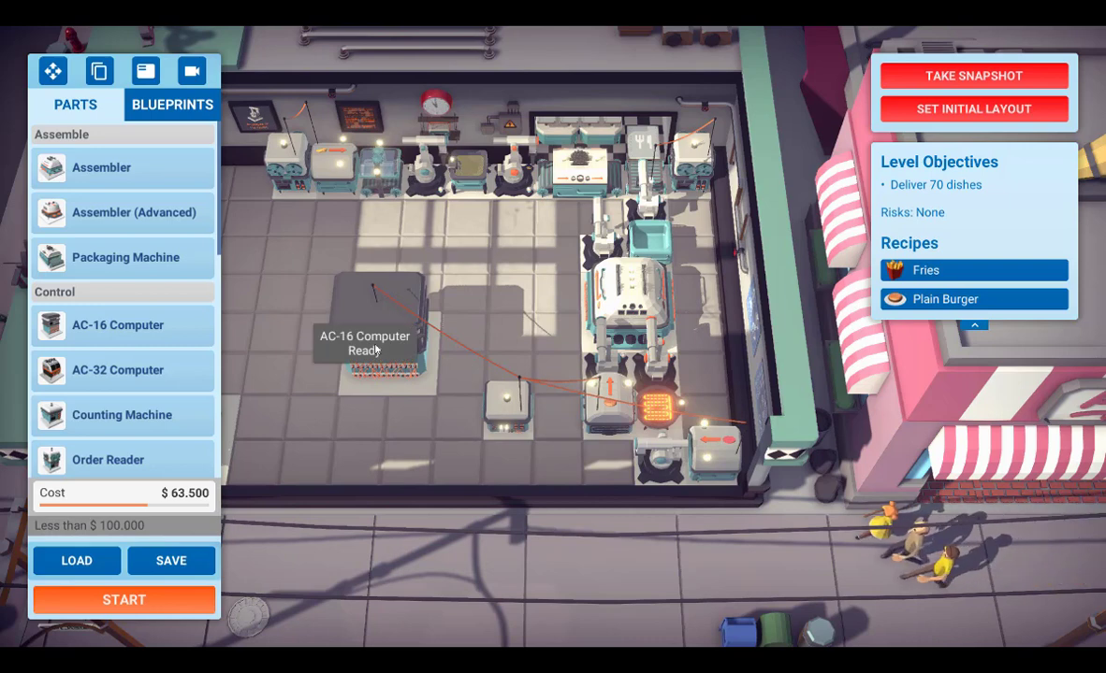
pyautogui.moveTo(677, 252)
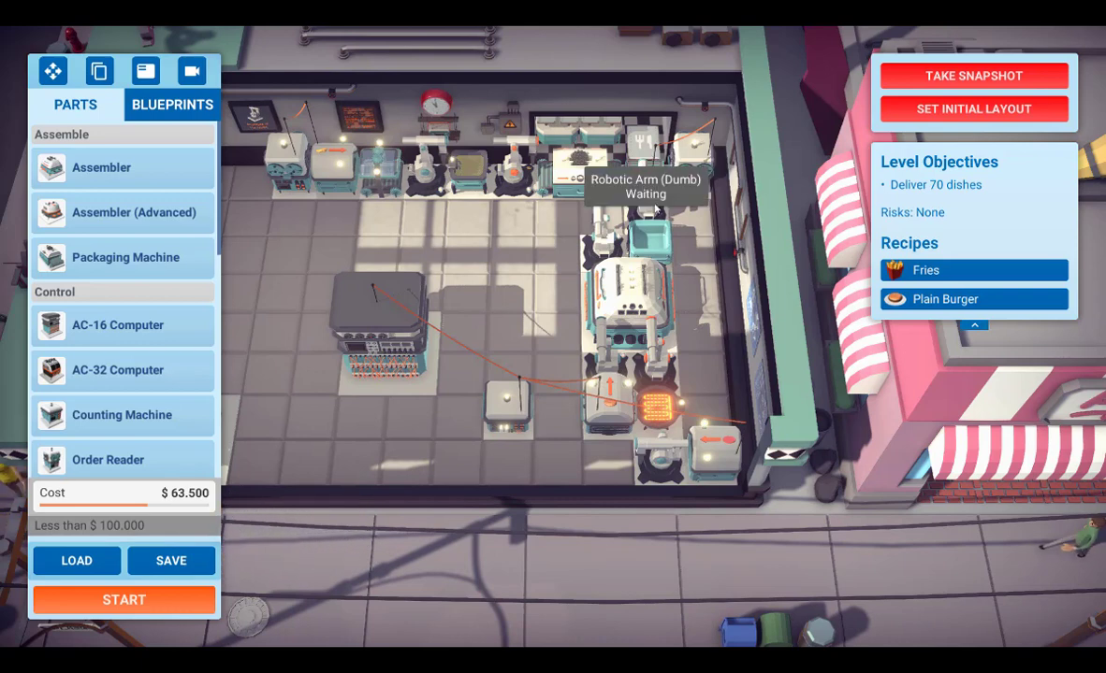
pyautogui.moveTo(656, 251)
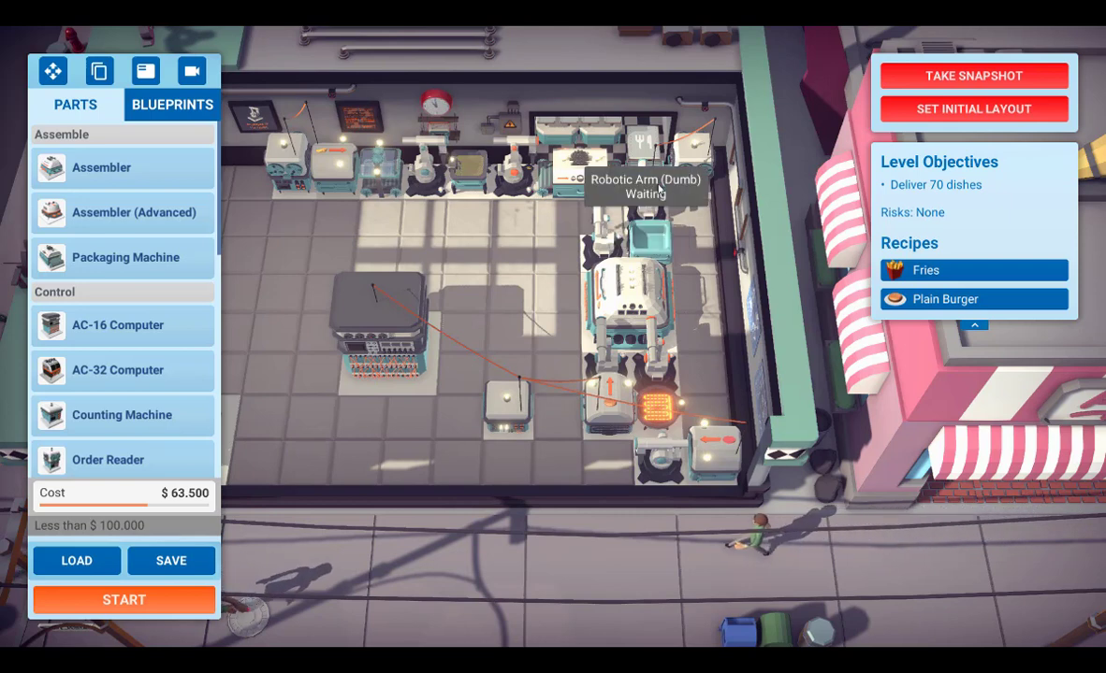
pyautogui.moveTo(679, 330)
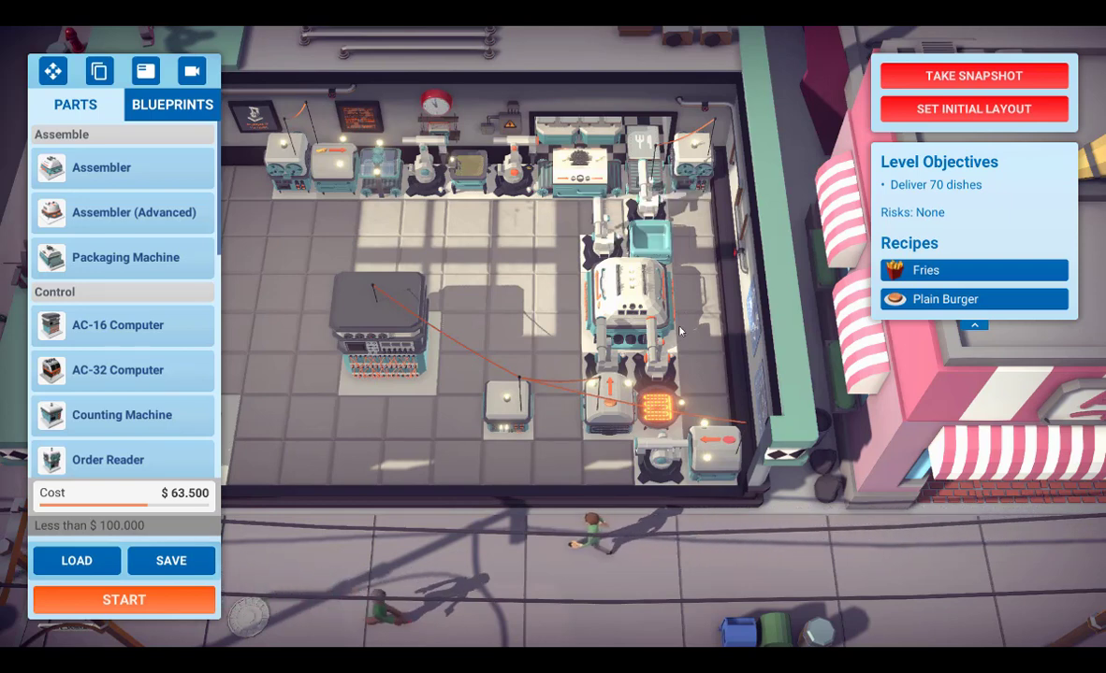
pyautogui.moveTo(609, 434)
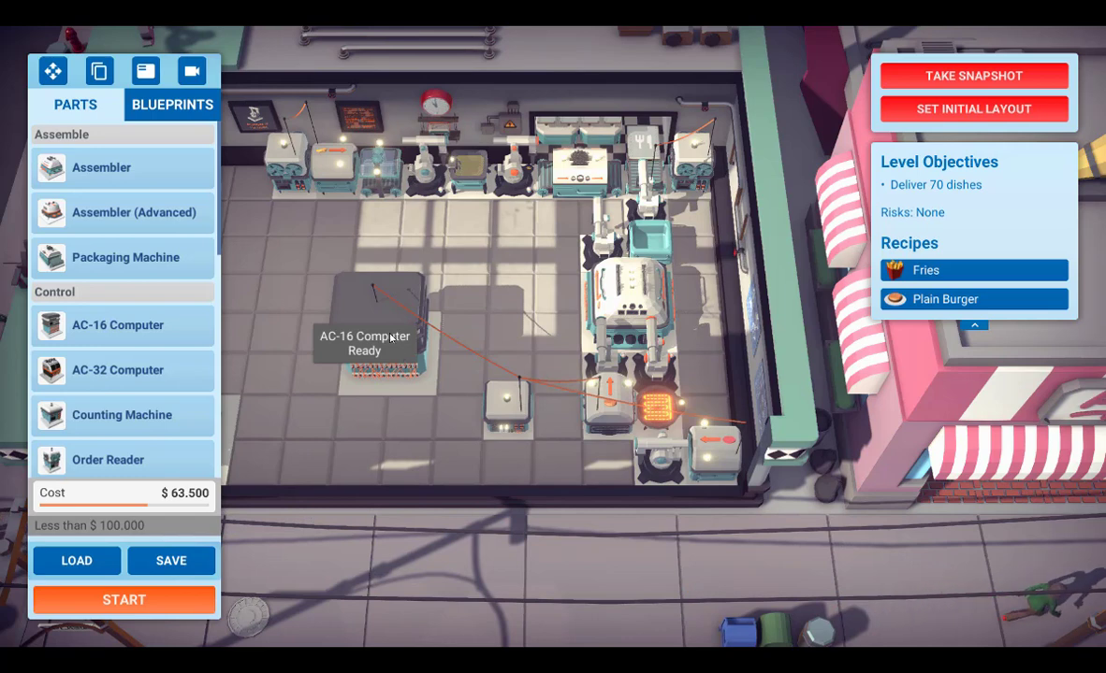
pyautogui.moveTo(508, 416)
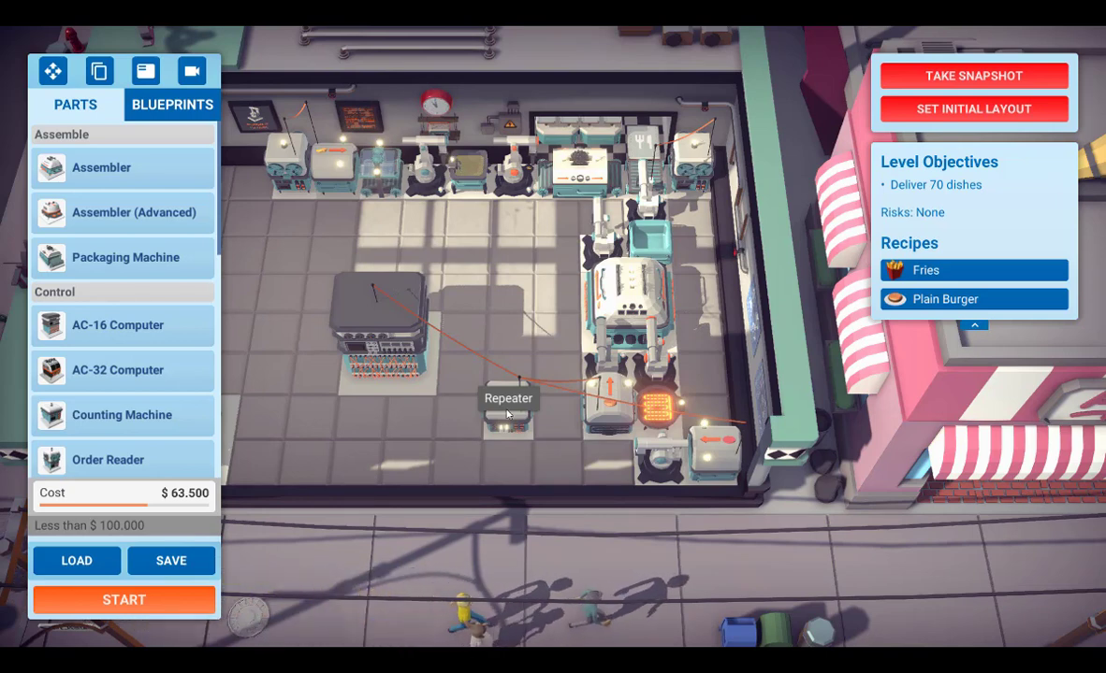
pyautogui.moveTo(412, 449)
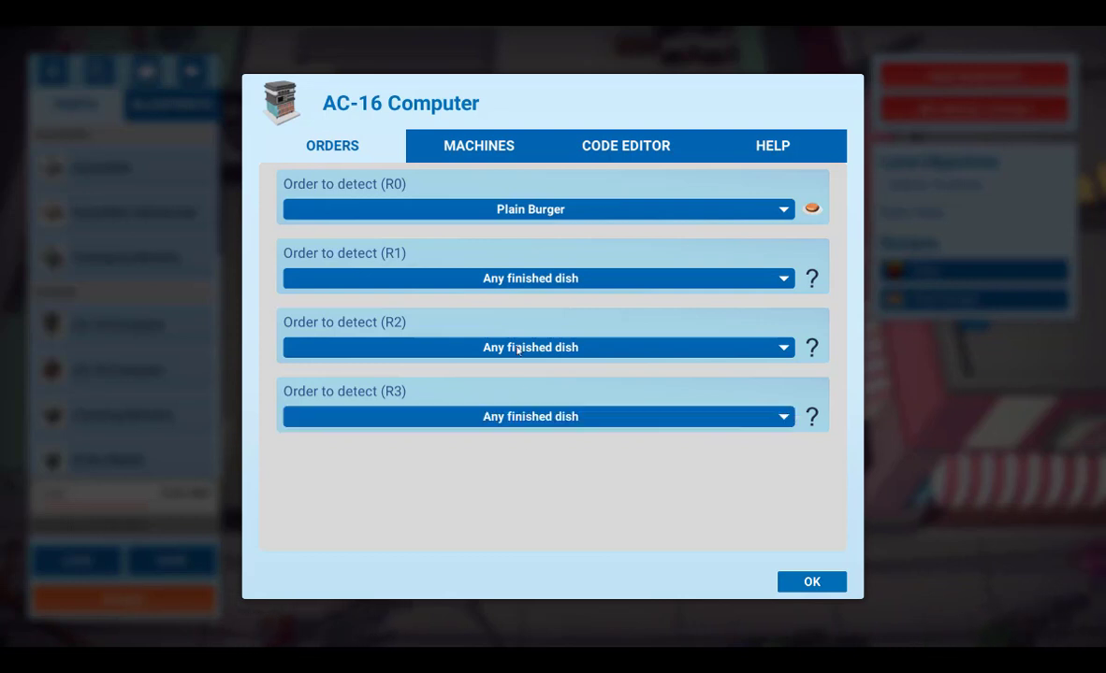
# Open the AC-16 computer's settings and view its Repeater (O0) machine connection
pyautogui.click(530, 209)
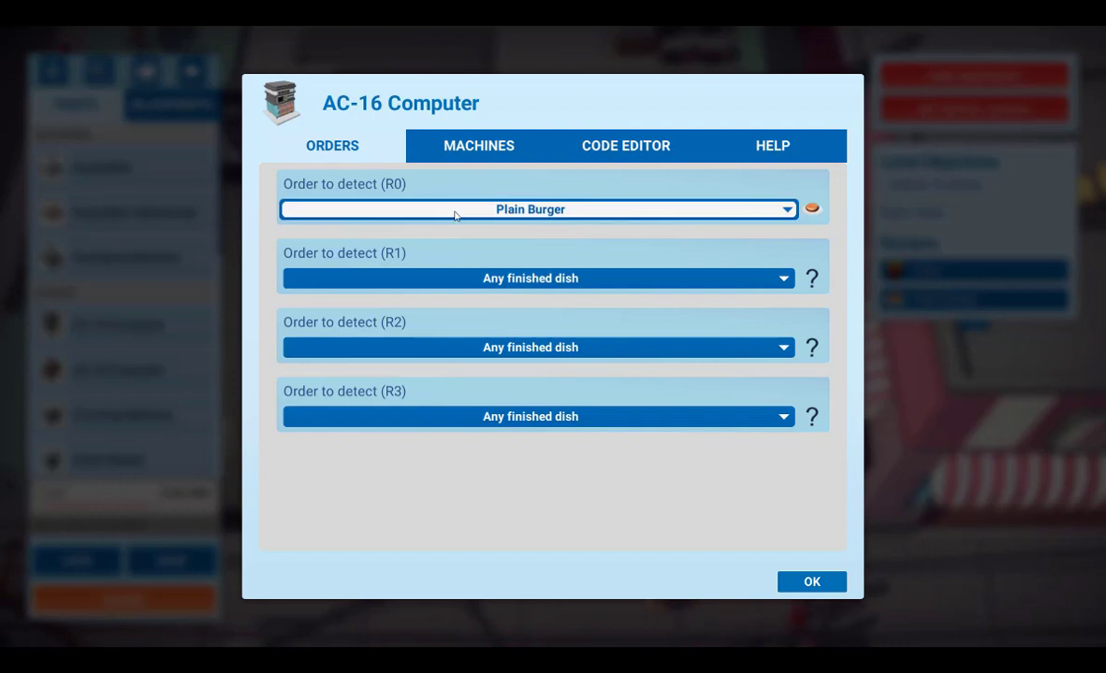
pyautogui.click(478, 145)
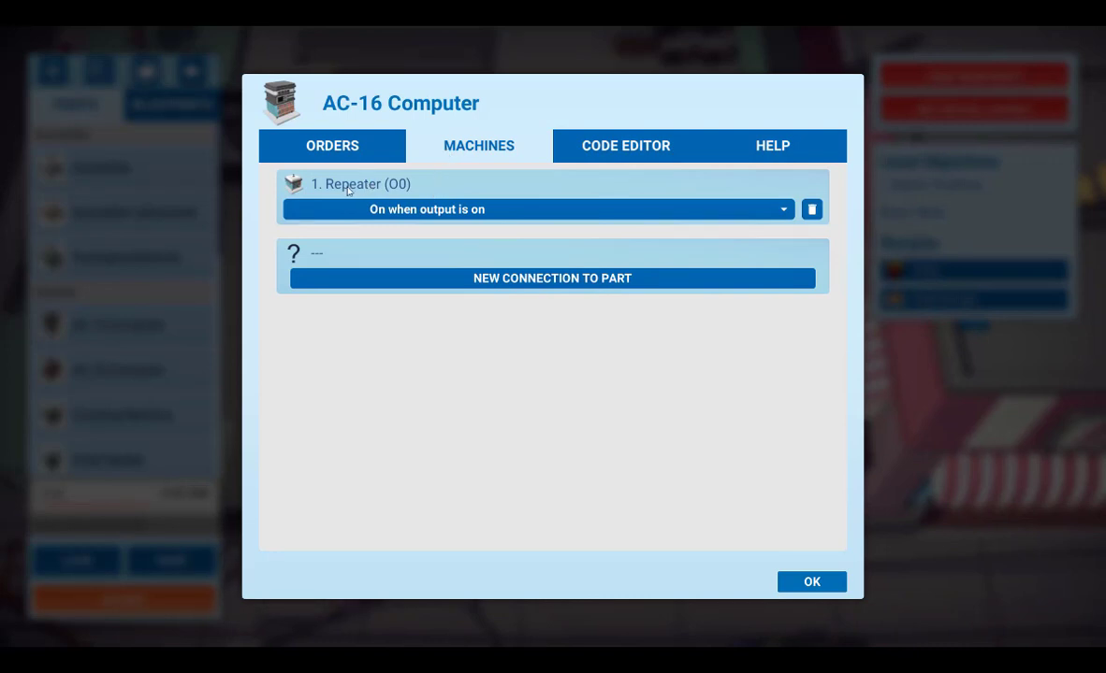
pyautogui.moveTo(396, 194)
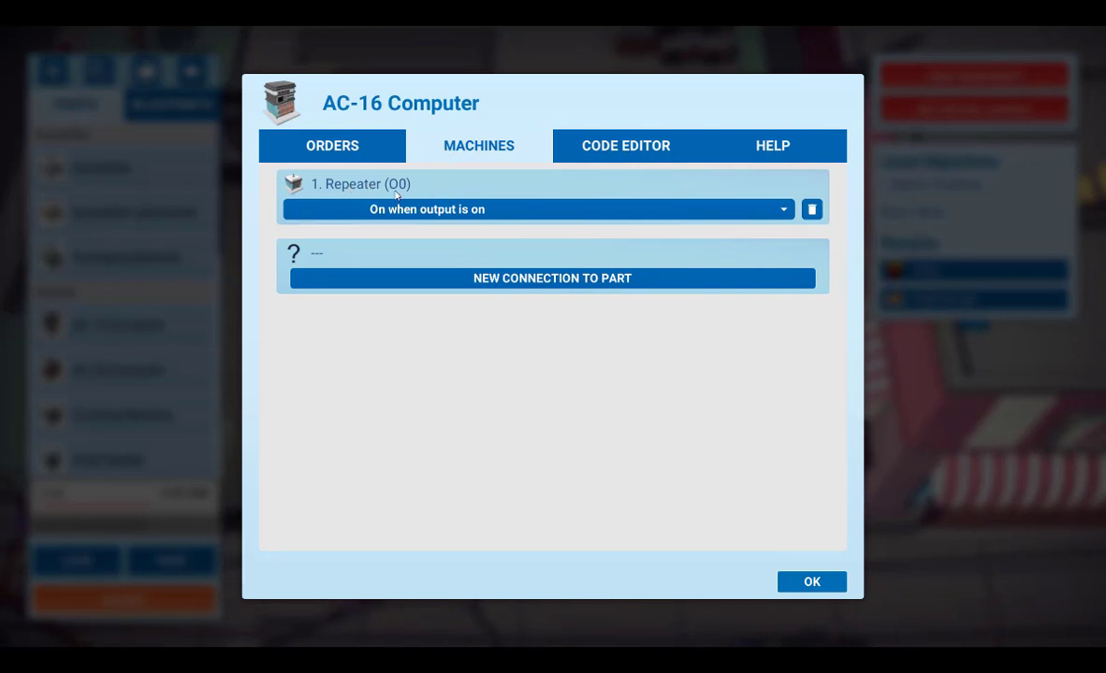
pyautogui.moveTo(442, 192)
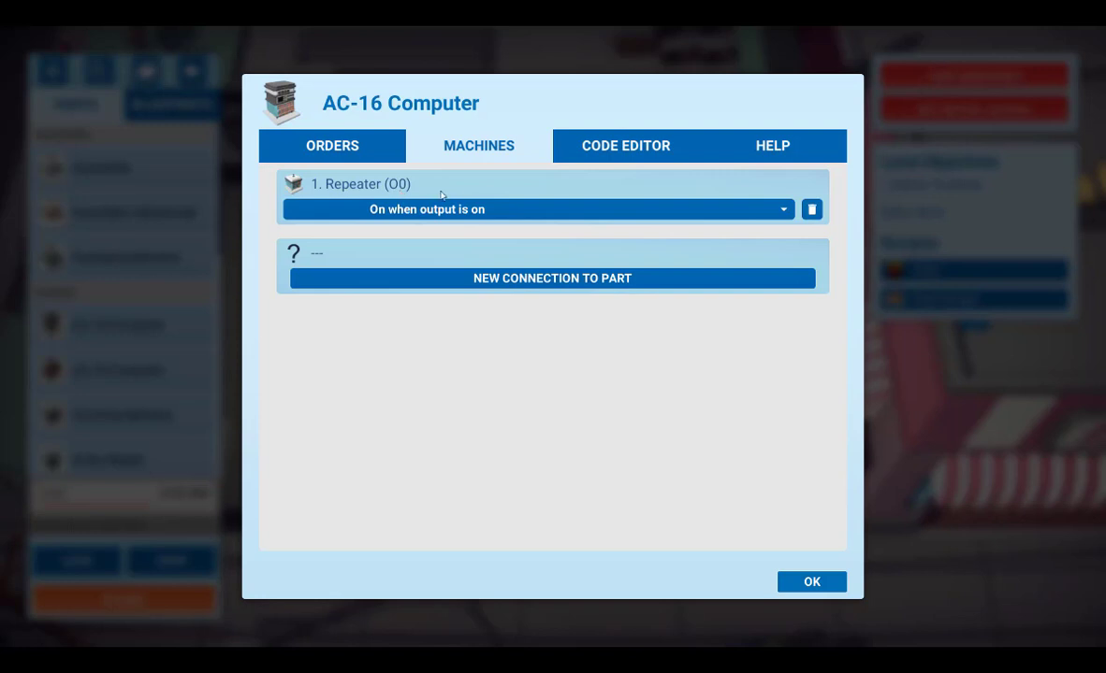
pyautogui.click(623, 145)
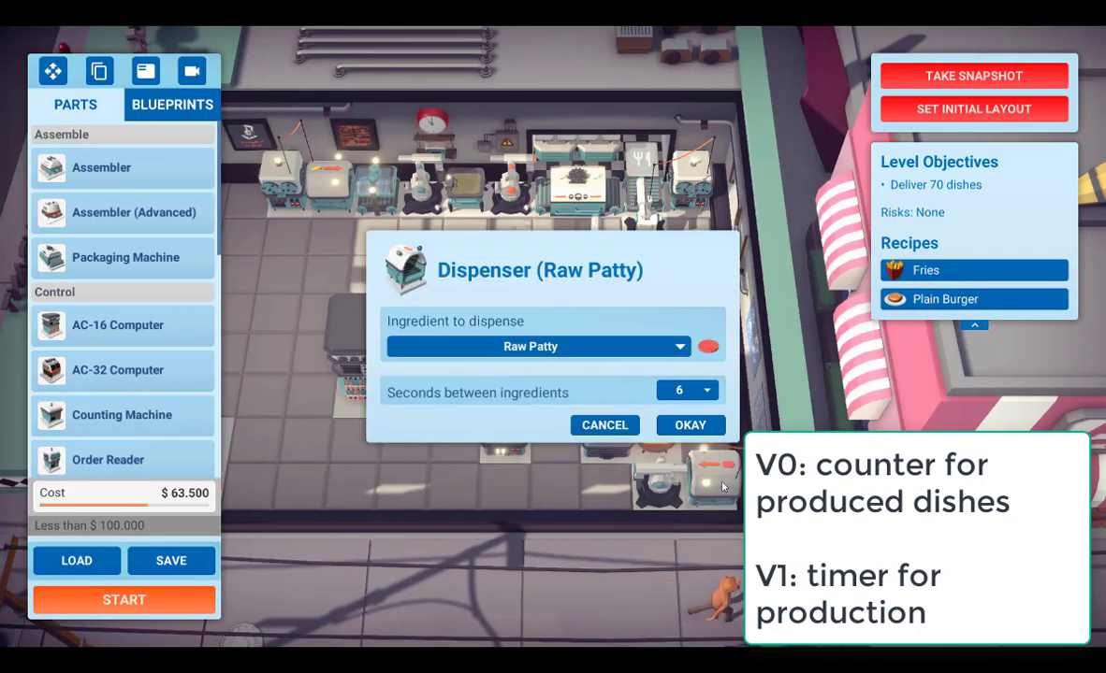
pyautogui.moveTo(505, 396)
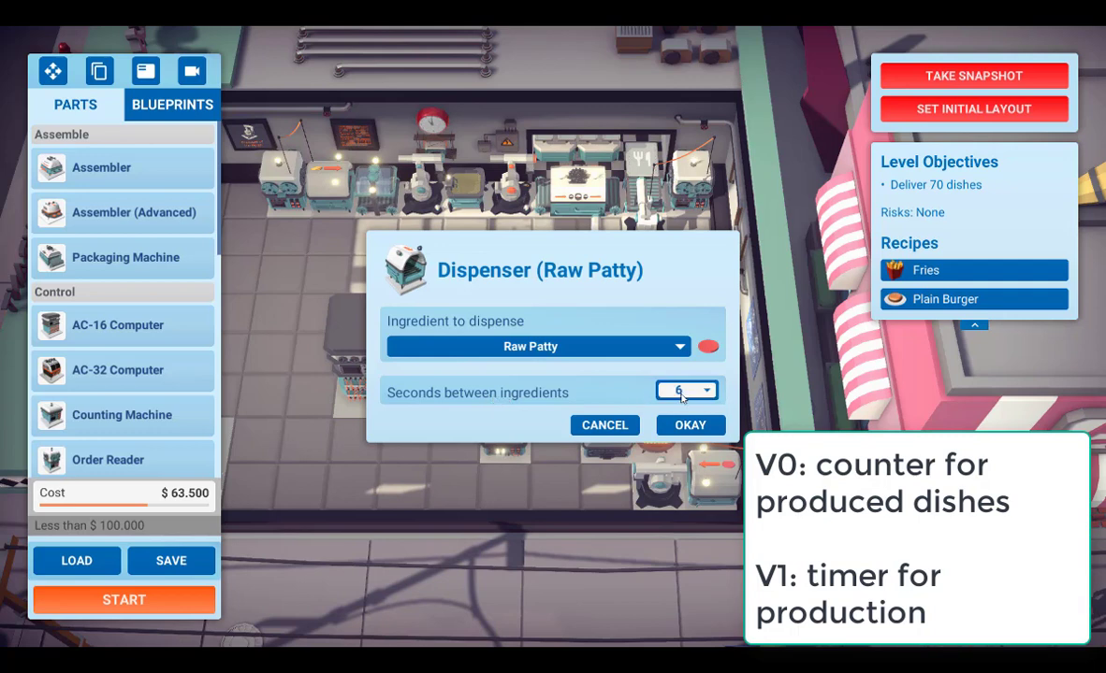
pyautogui.moveTo(696, 397)
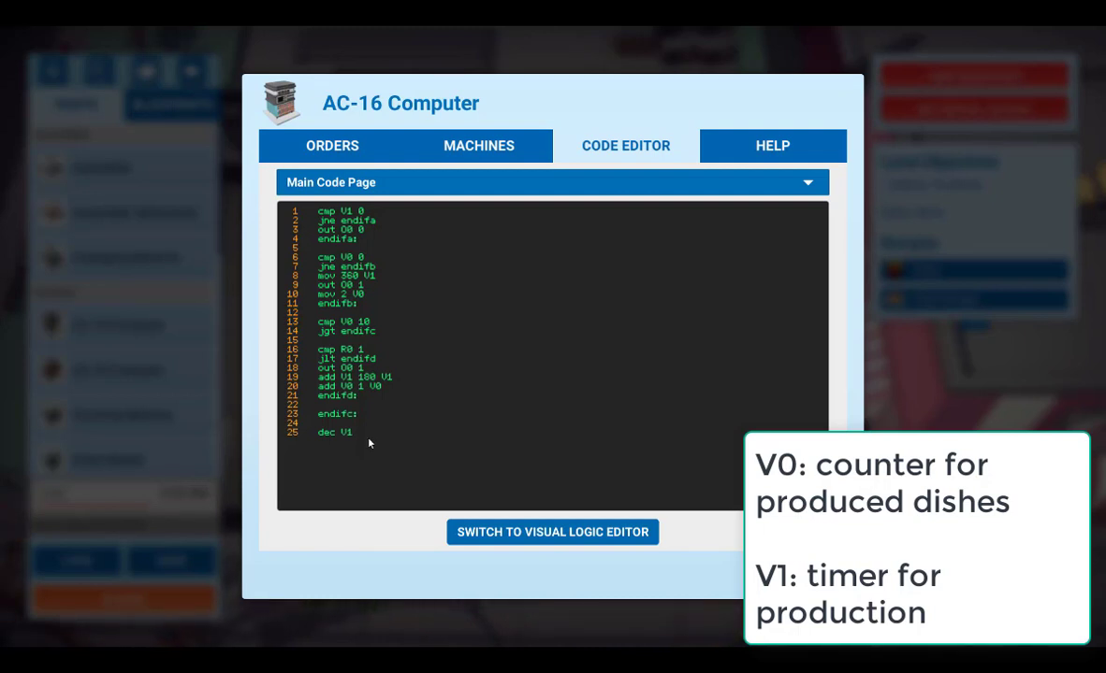
pyautogui.moveTo(386, 445)
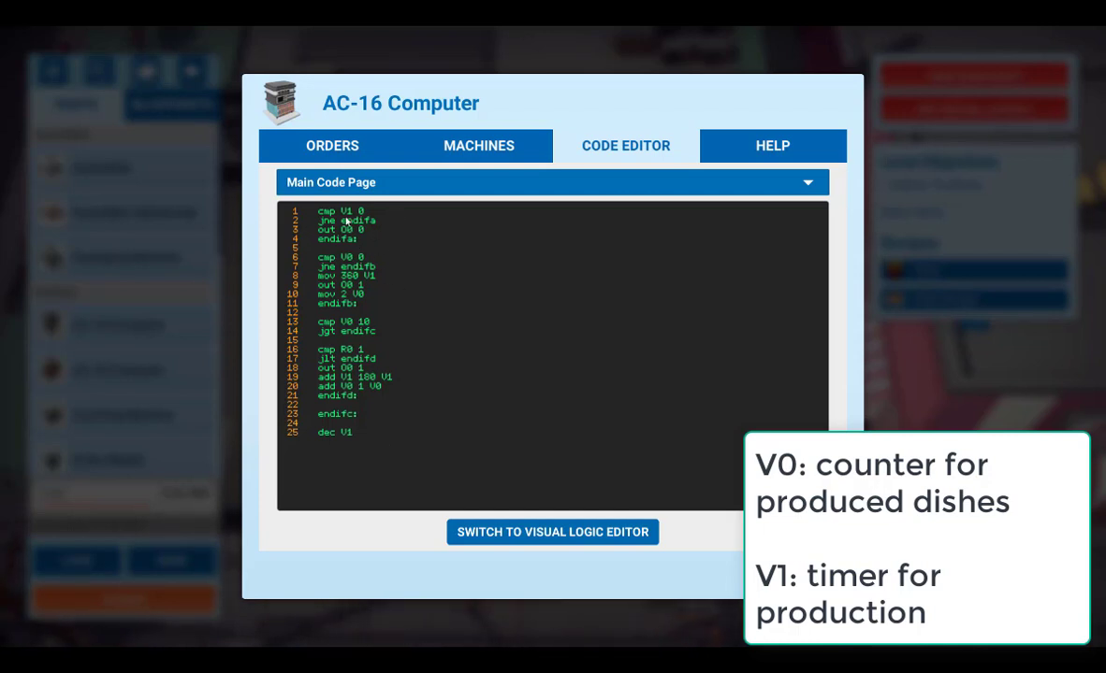
pyautogui.moveTo(345, 213)
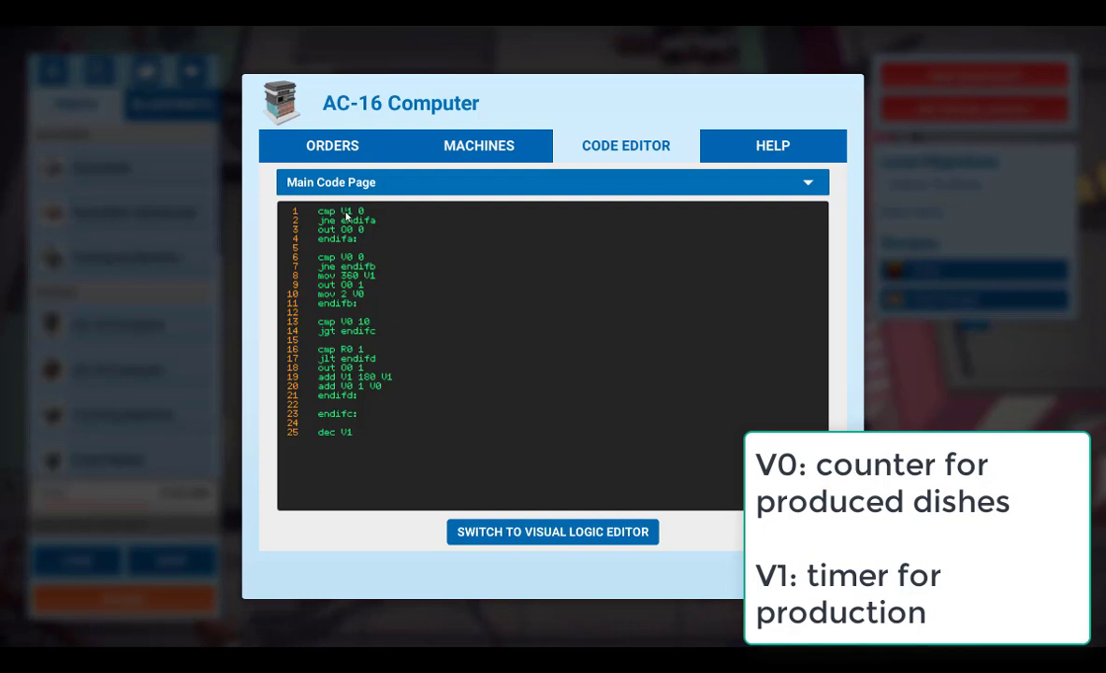
pyautogui.moveTo(382, 216)
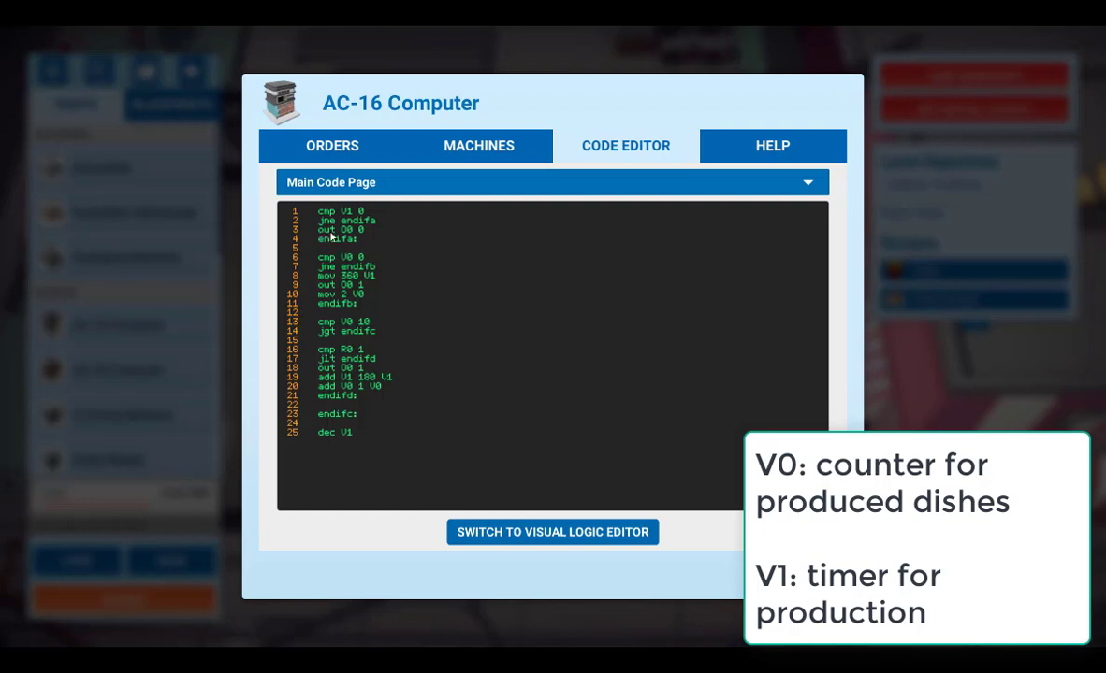
pyautogui.moveTo(368, 237)
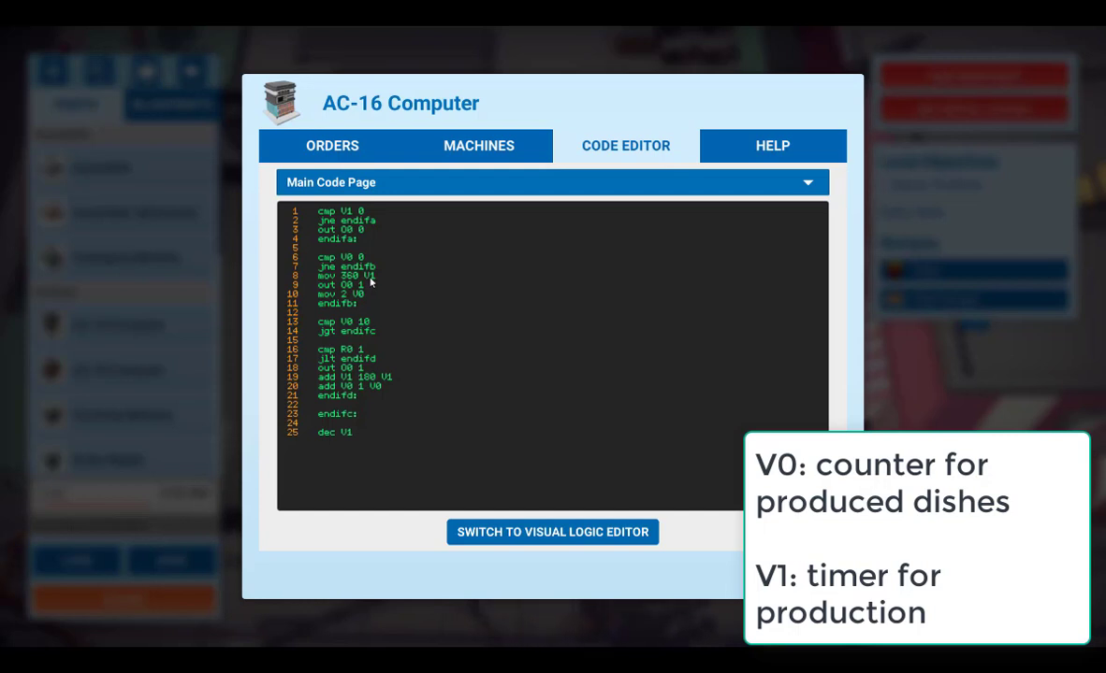
pyautogui.moveTo(370, 279)
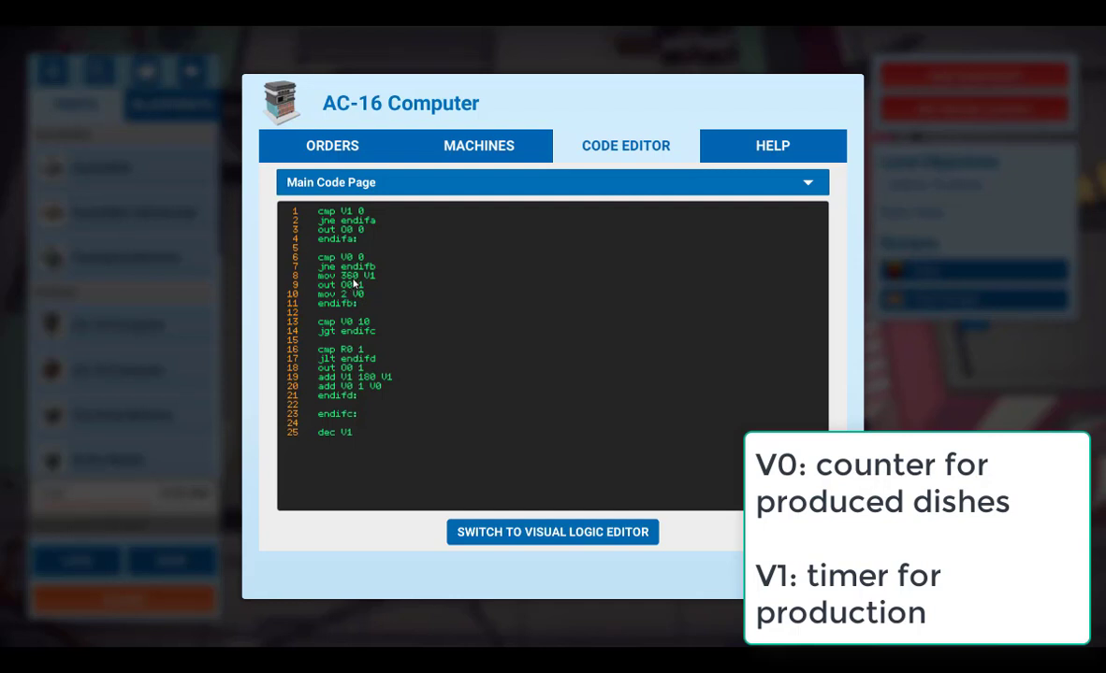
pyautogui.moveTo(362, 298)
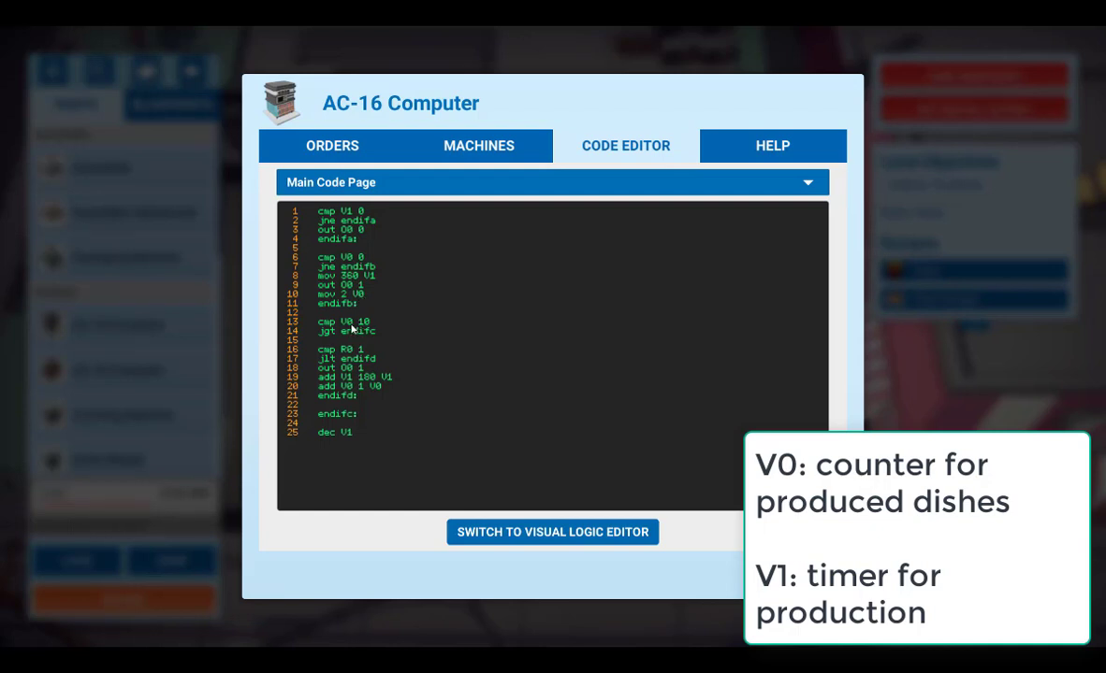
pyautogui.moveTo(367, 329)
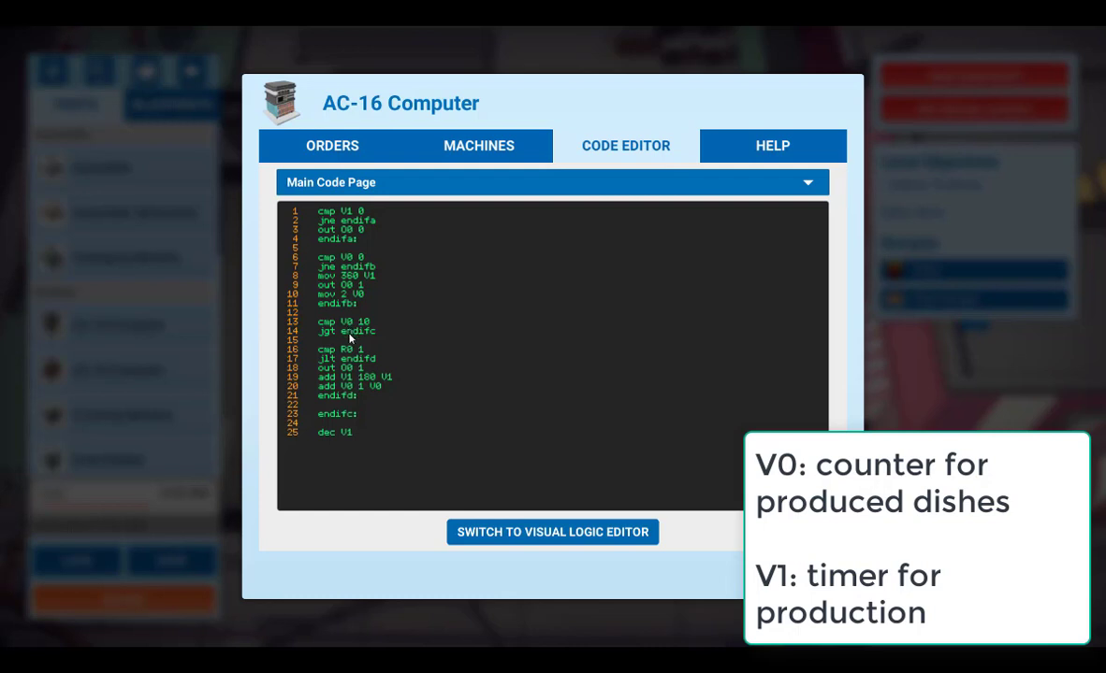
pyautogui.moveTo(329, 424)
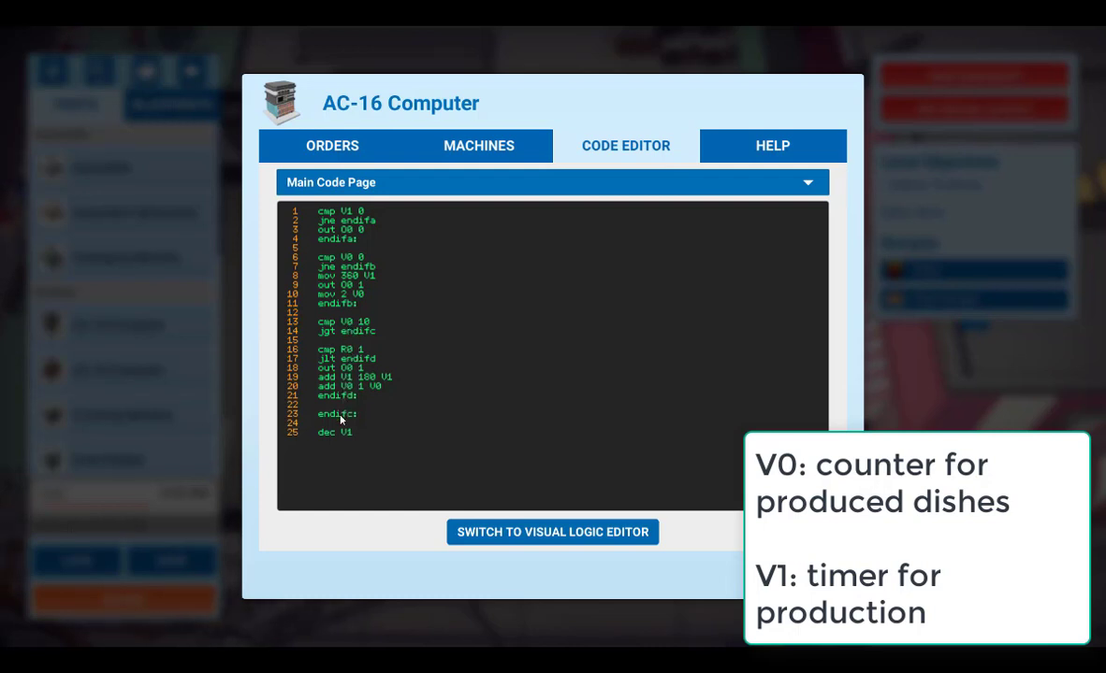
pyautogui.moveTo(350, 422)
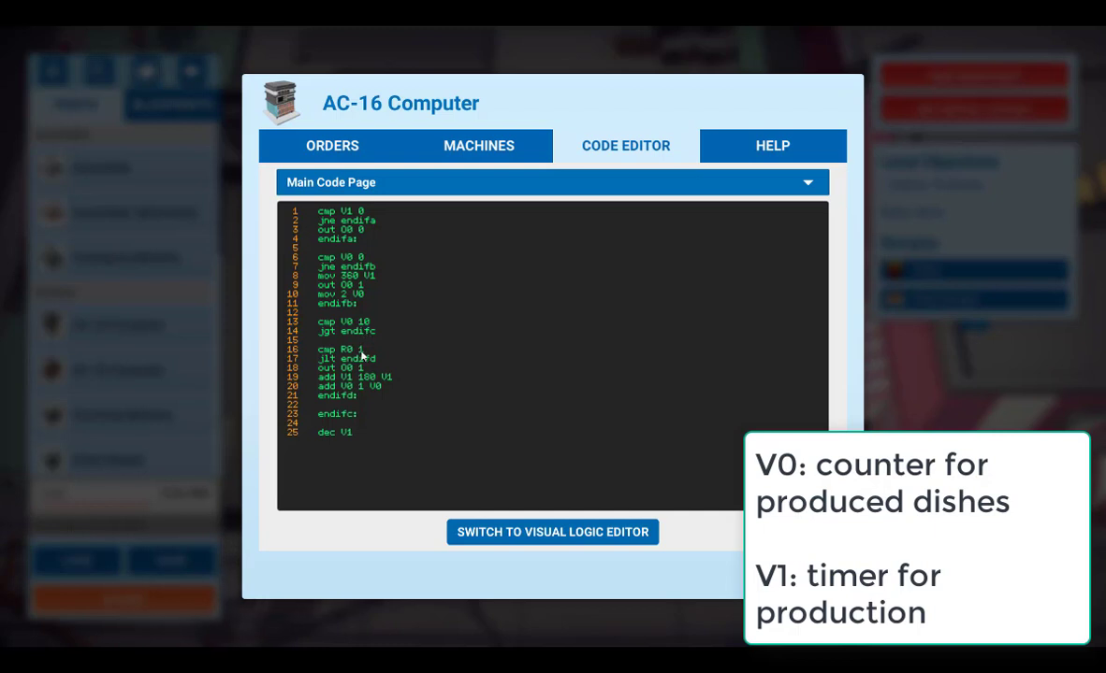
pyautogui.moveTo(368, 394)
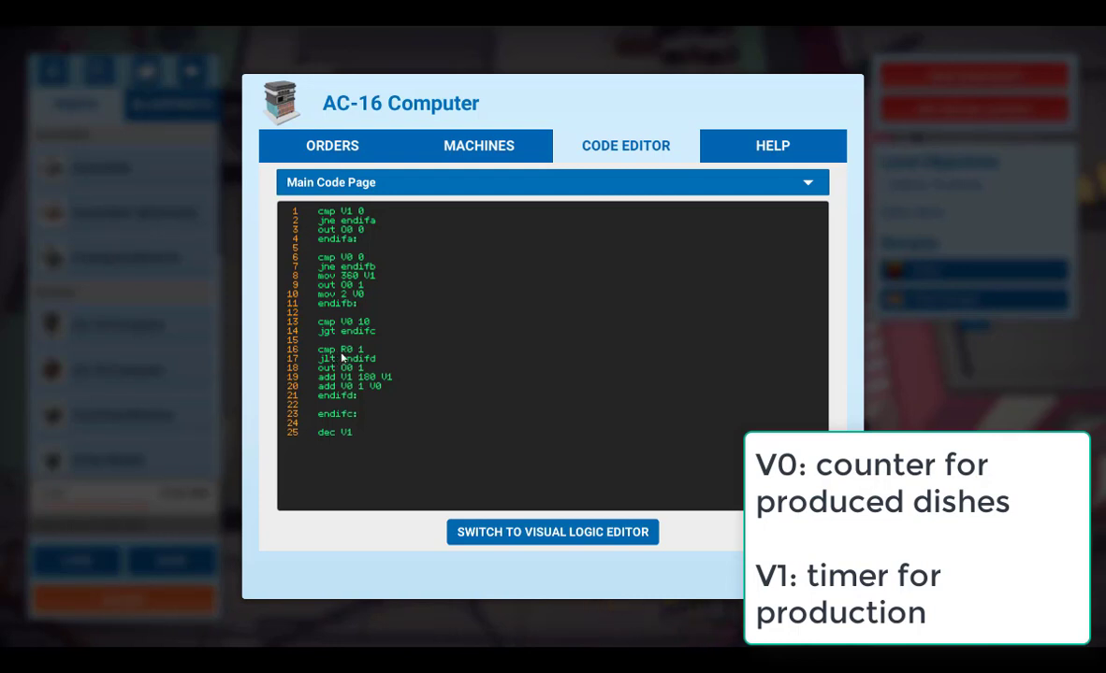
pyautogui.moveTo(352, 362)
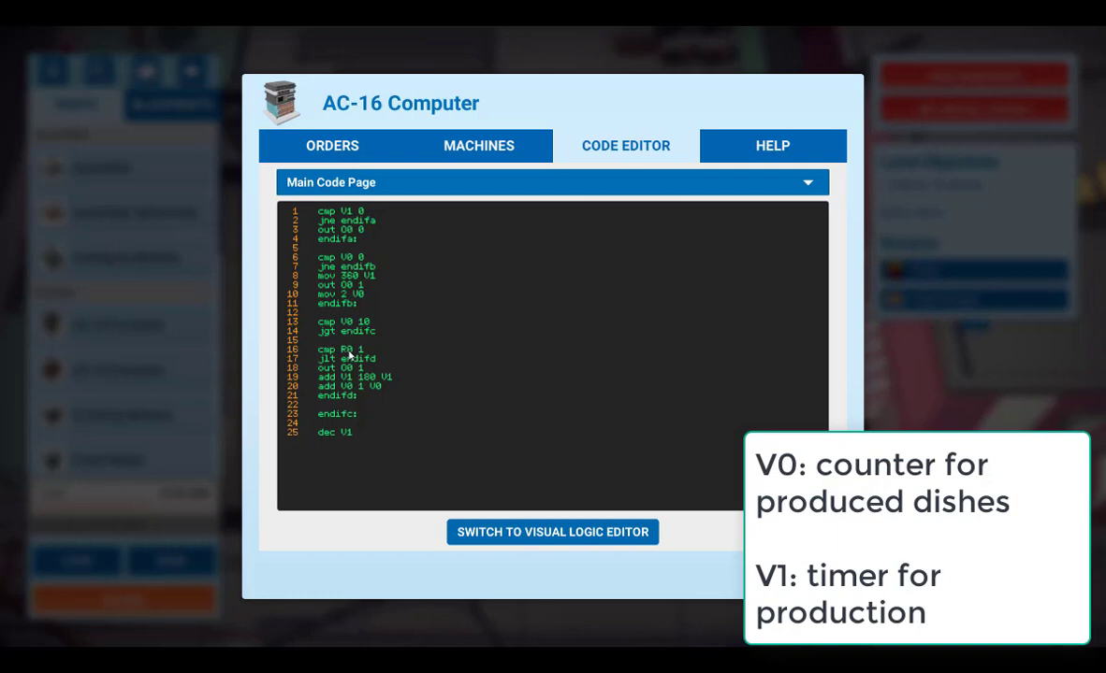
pyautogui.moveTo(365, 363)
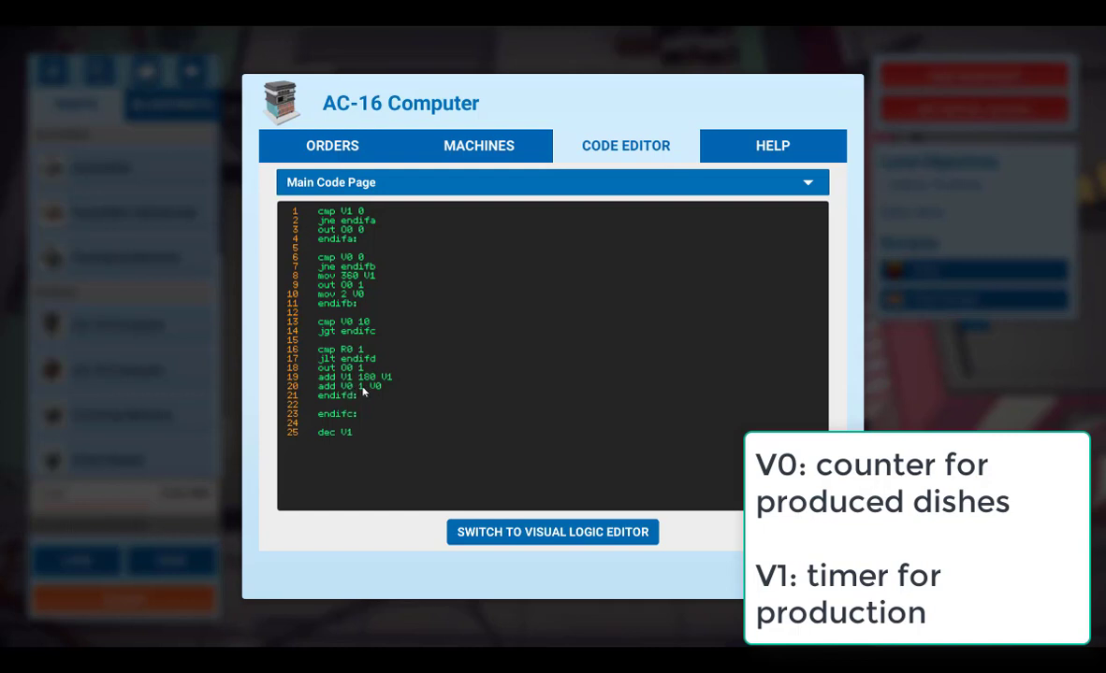
pyautogui.moveTo(356, 437)
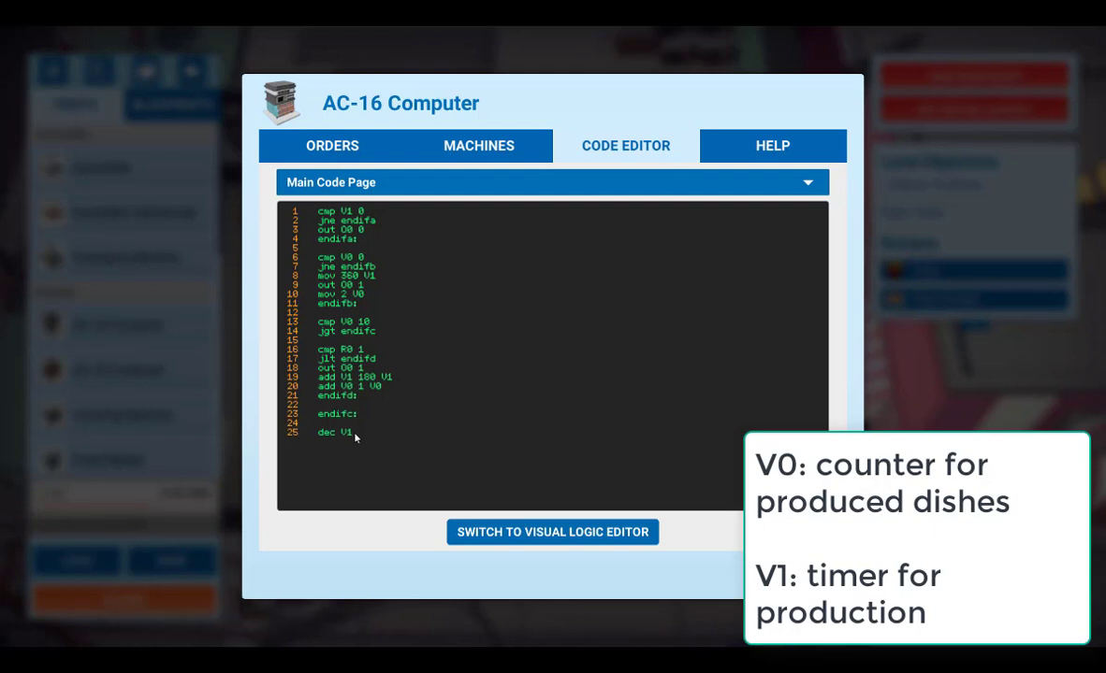
pyautogui.moveTo(355, 433)
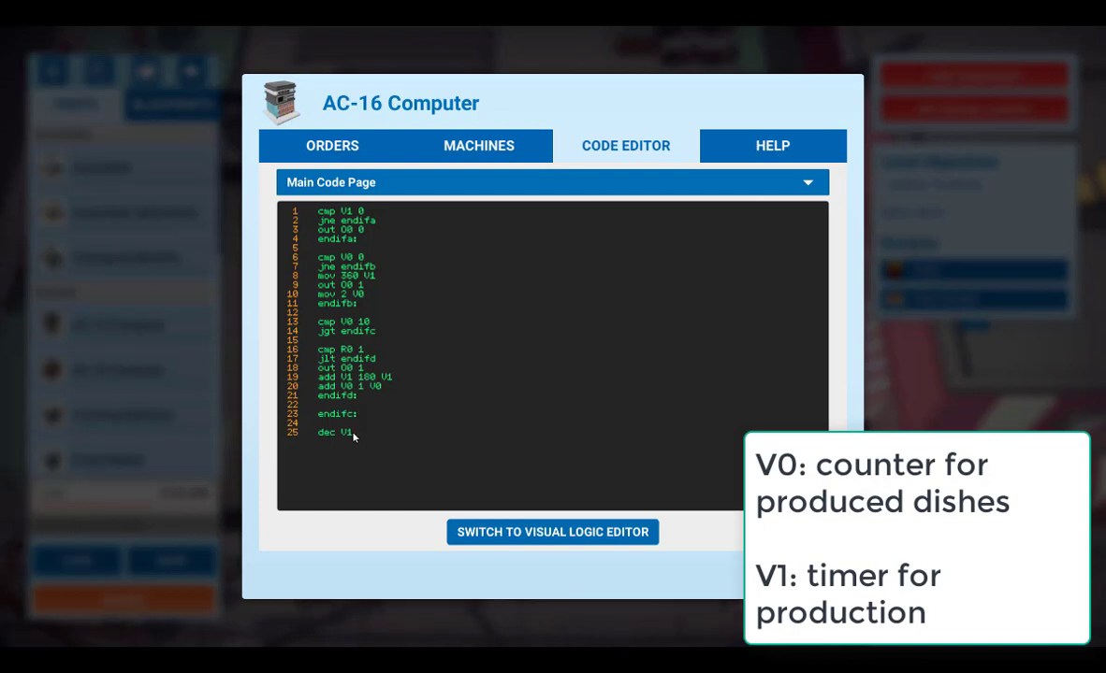
pyautogui.moveTo(307, 280)
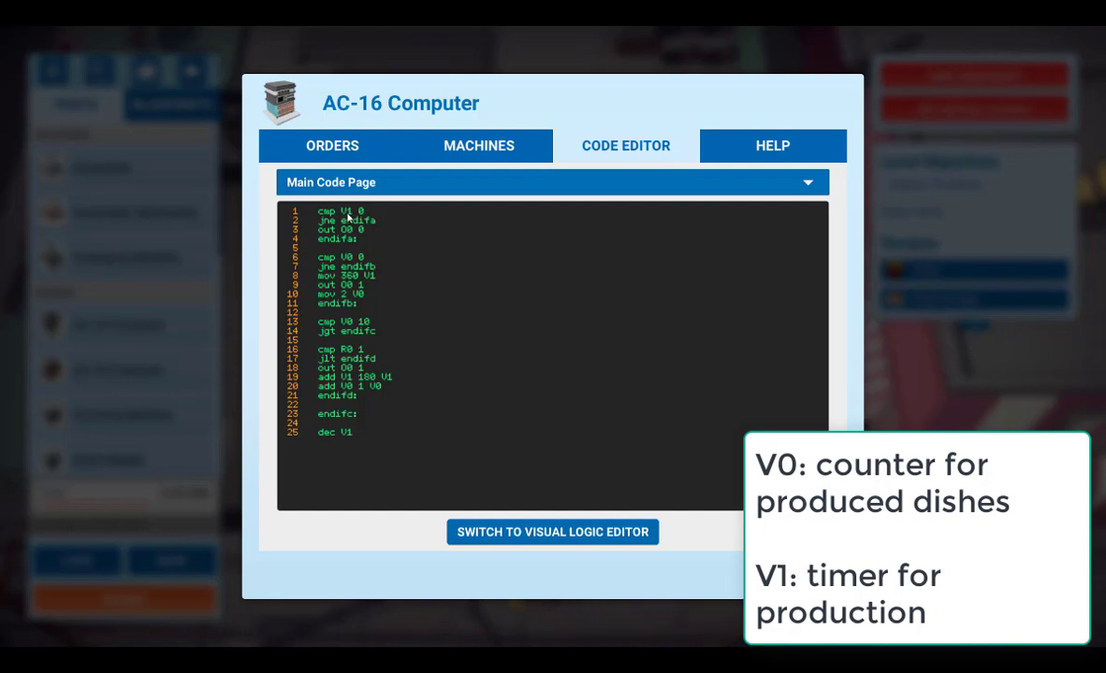
pyautogui.moveTo(369, 215)
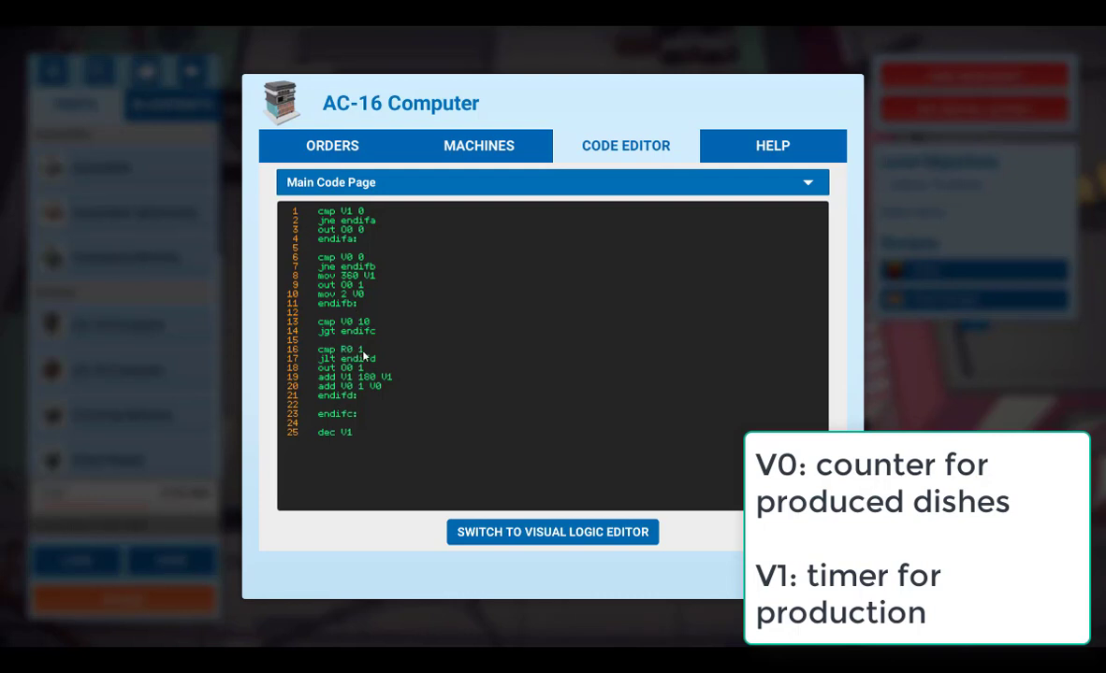
pyautogui.moveTo(360, 378)
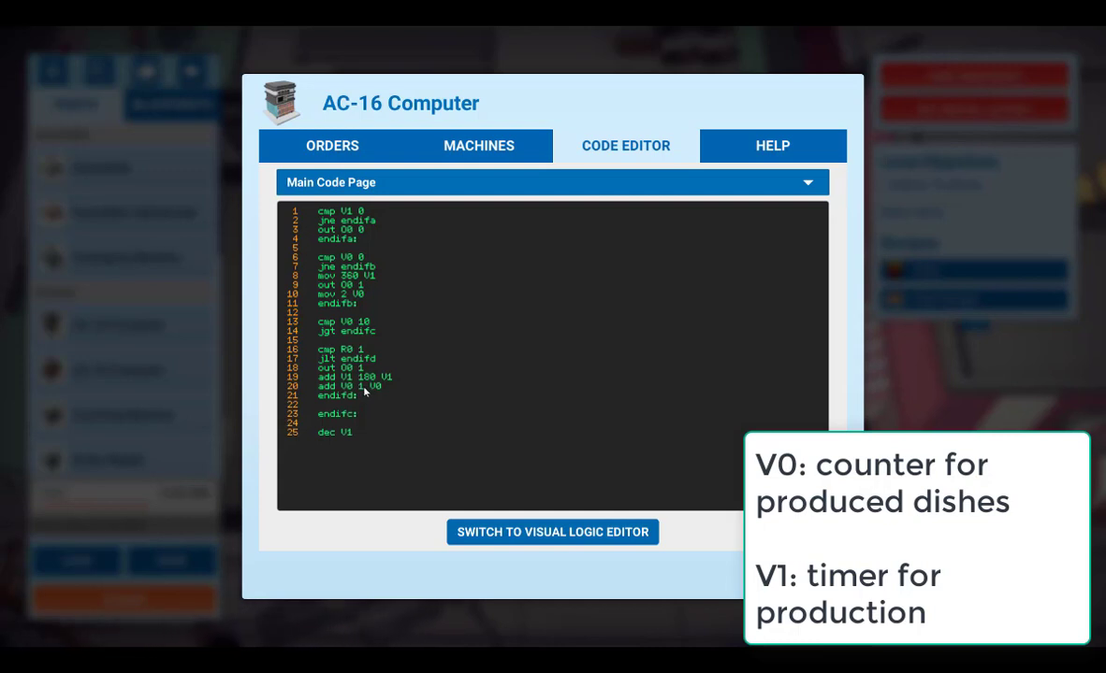
pyautogui.moveTo(324, 439)
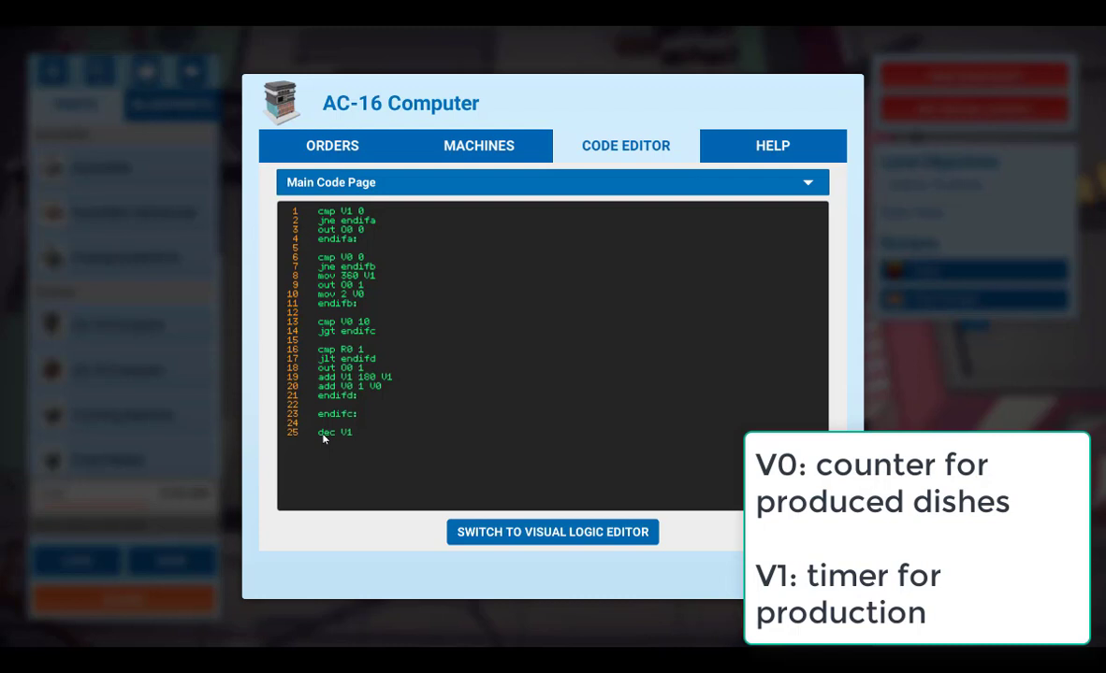
pyautogui.moveTo(351, 440)
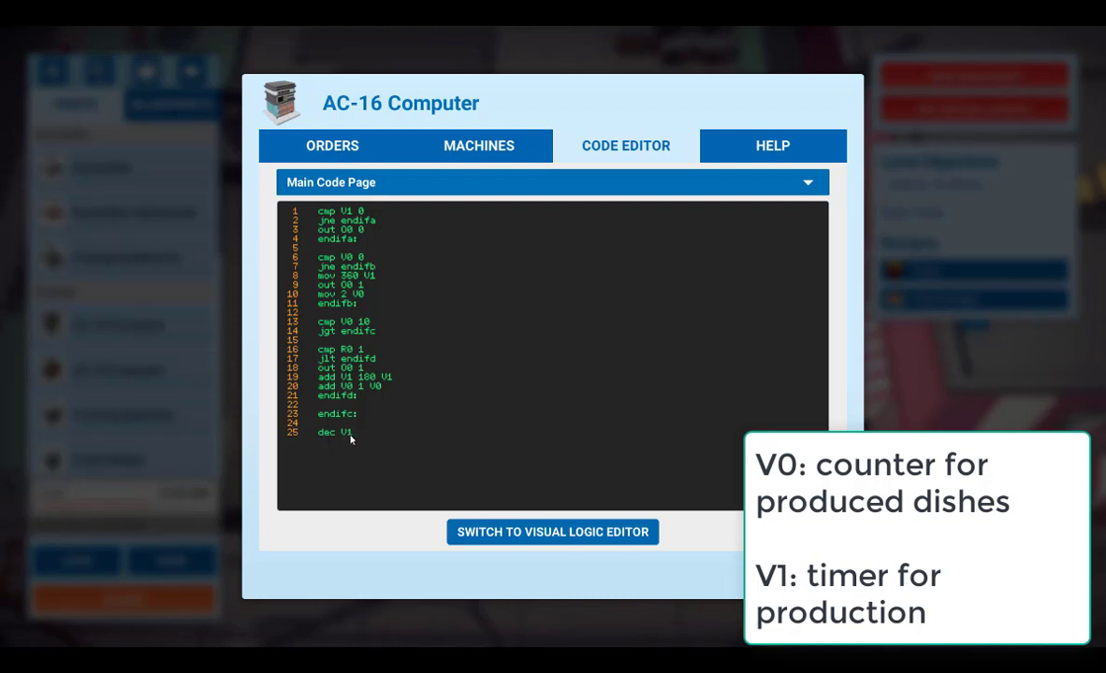
pyautogui.moveTo(332, 215)
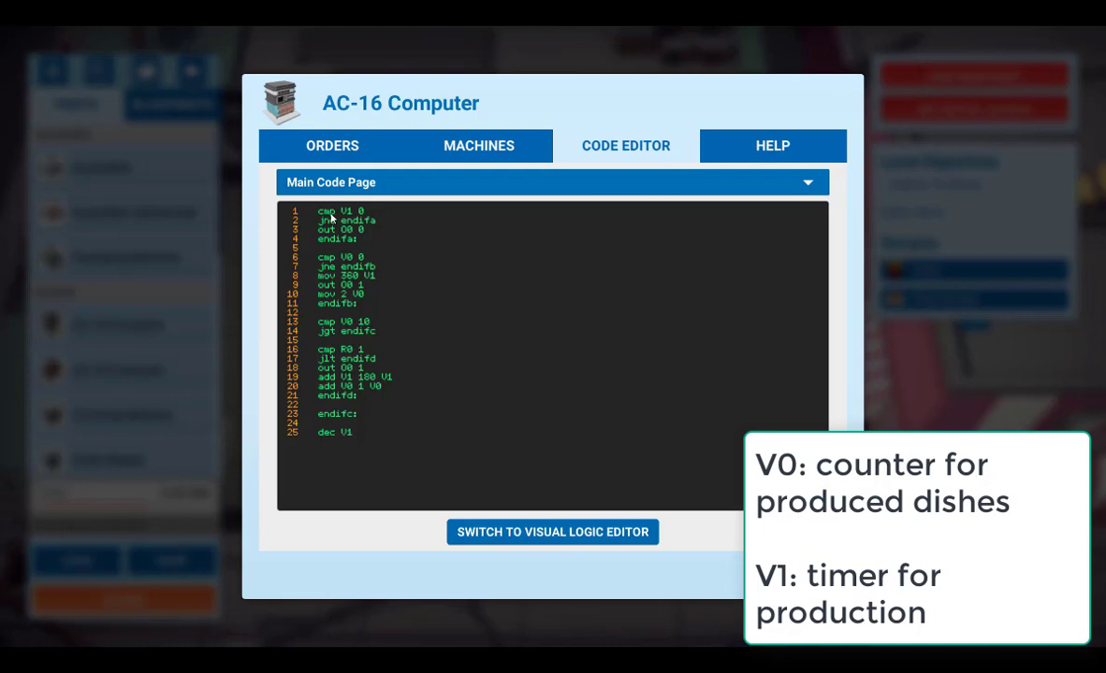
pyautogui.moveTo(366, 221)
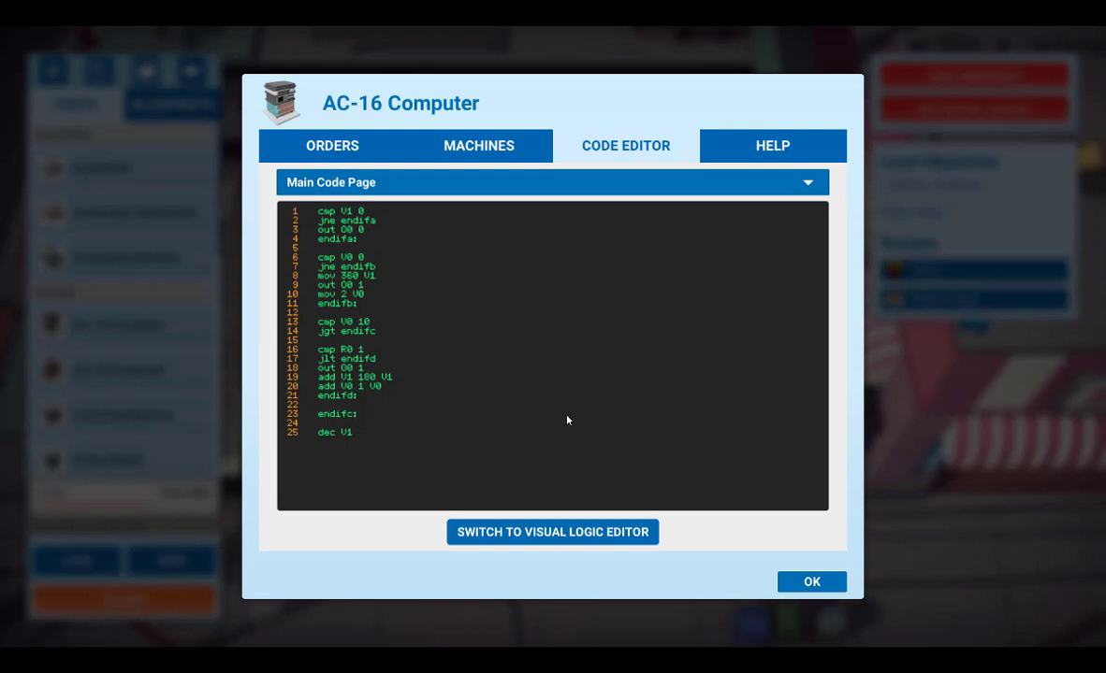
# Close the AC-16 program window and start running the burger kitchen level
pyautogui.click(811, 582)
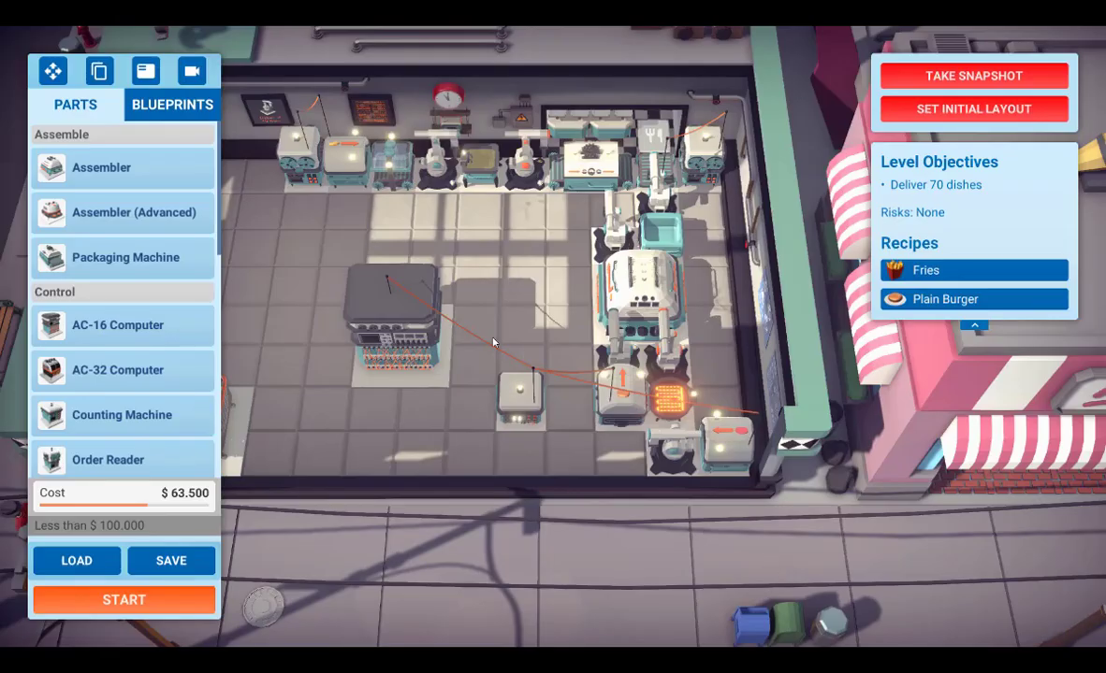
pyautogui.click(124, 599)
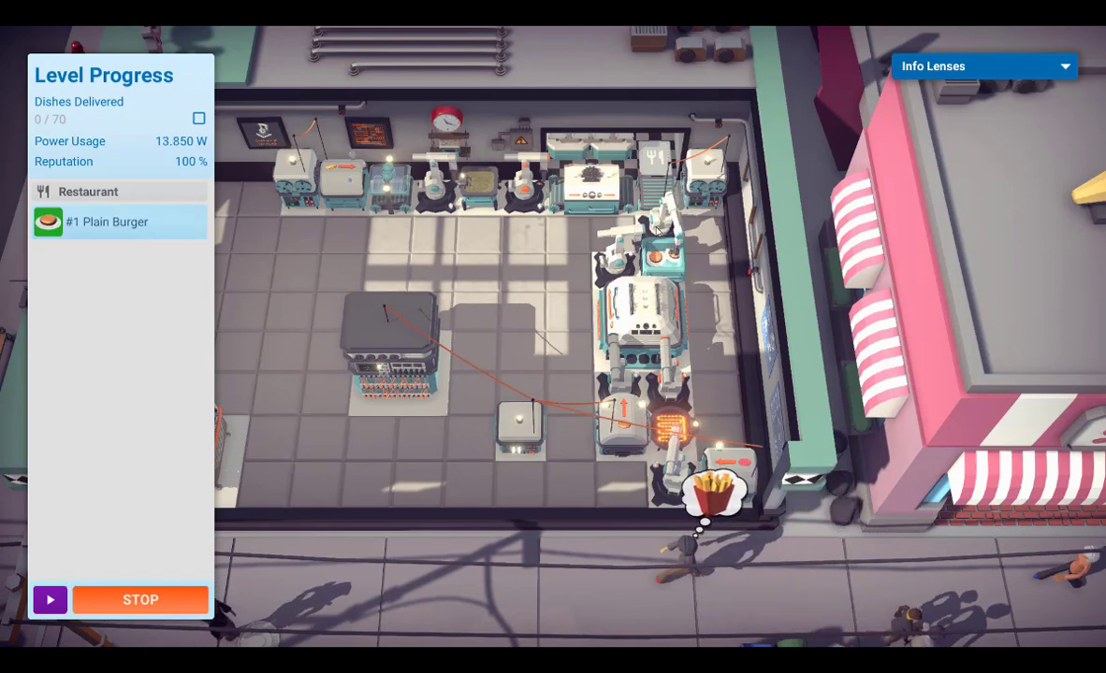
pyautogui.moveTo(625, 436)
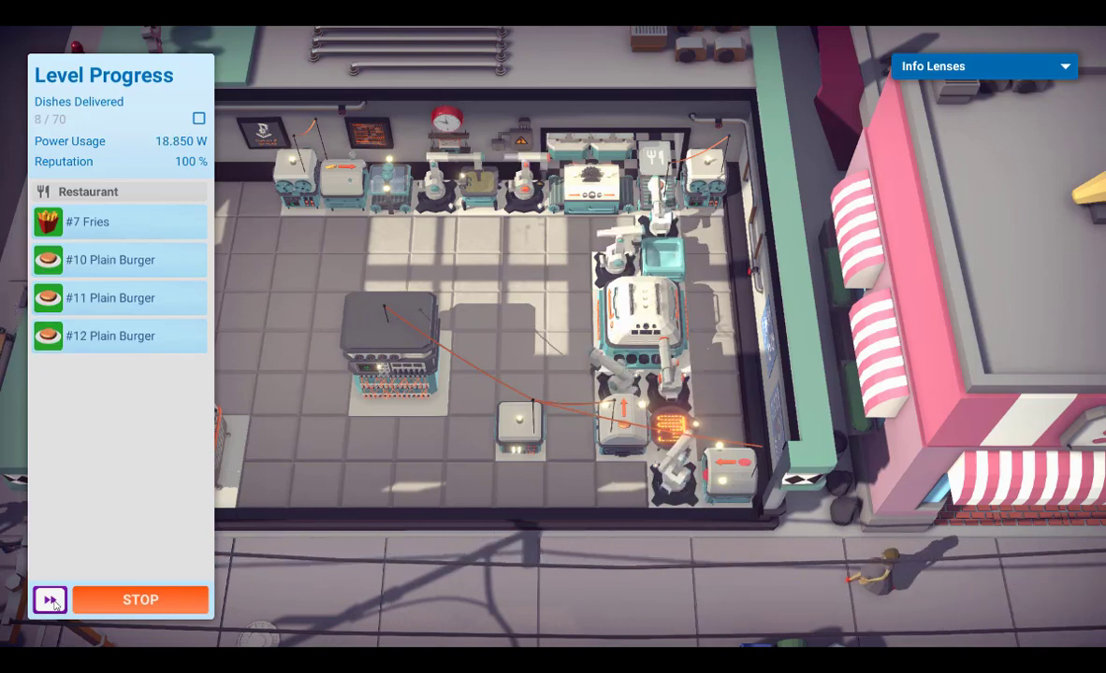
# Fast-forward the running kitchen simulation
pyautogui.click(51, 600)
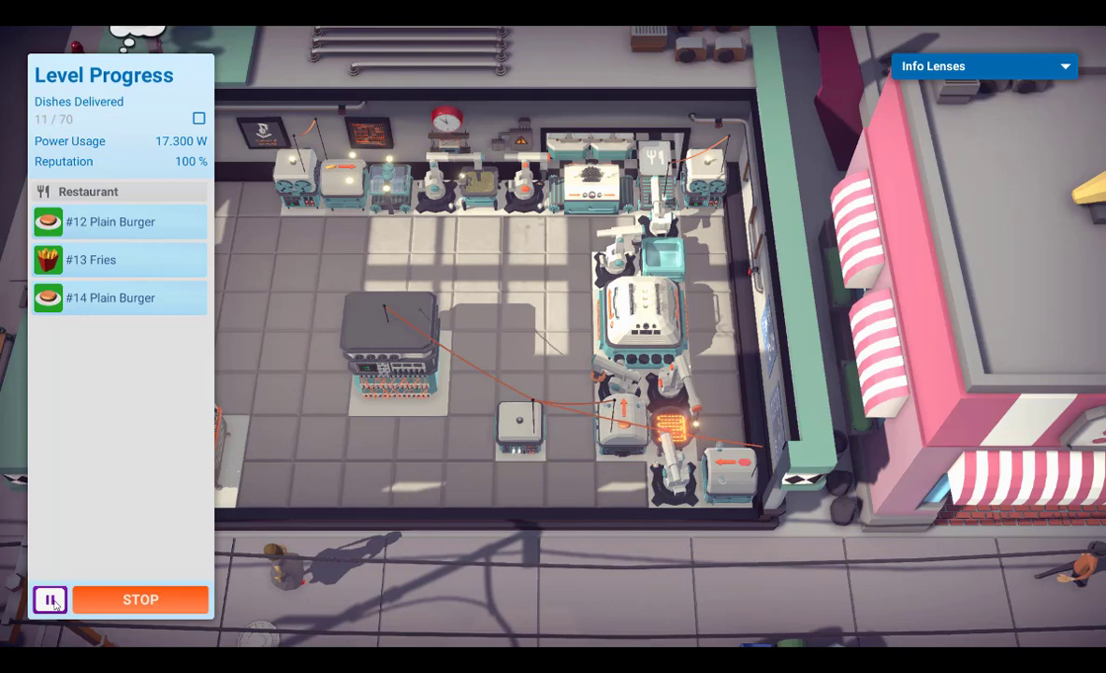
pyautogui.click(50, 599)
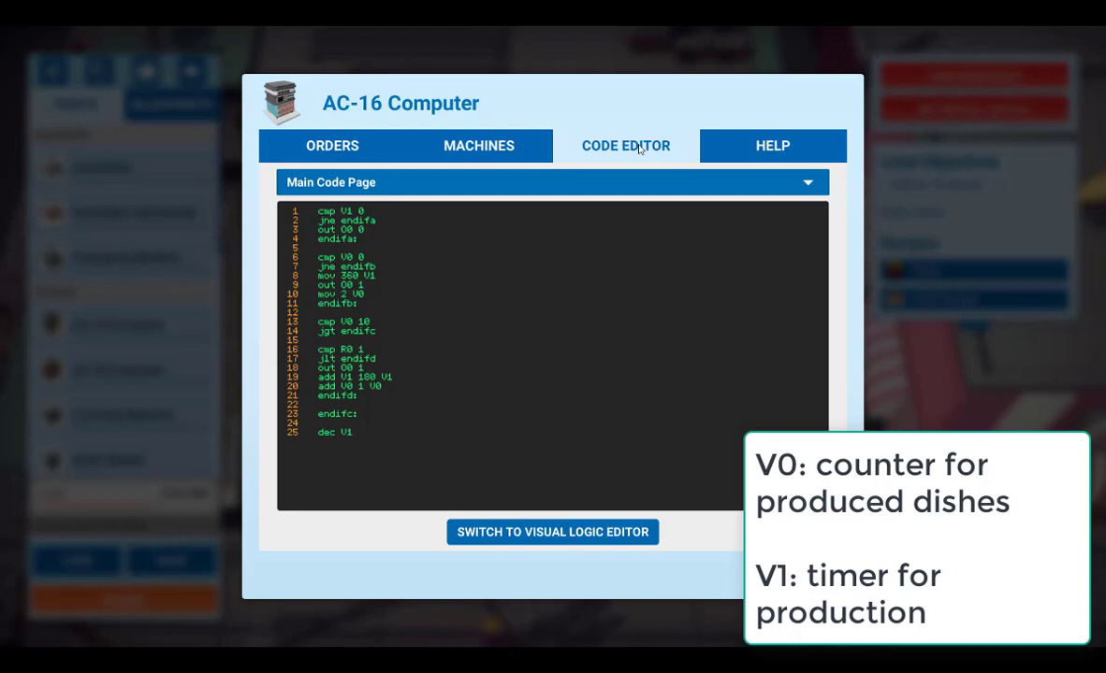
pyautogui.moveTo(330, 219)
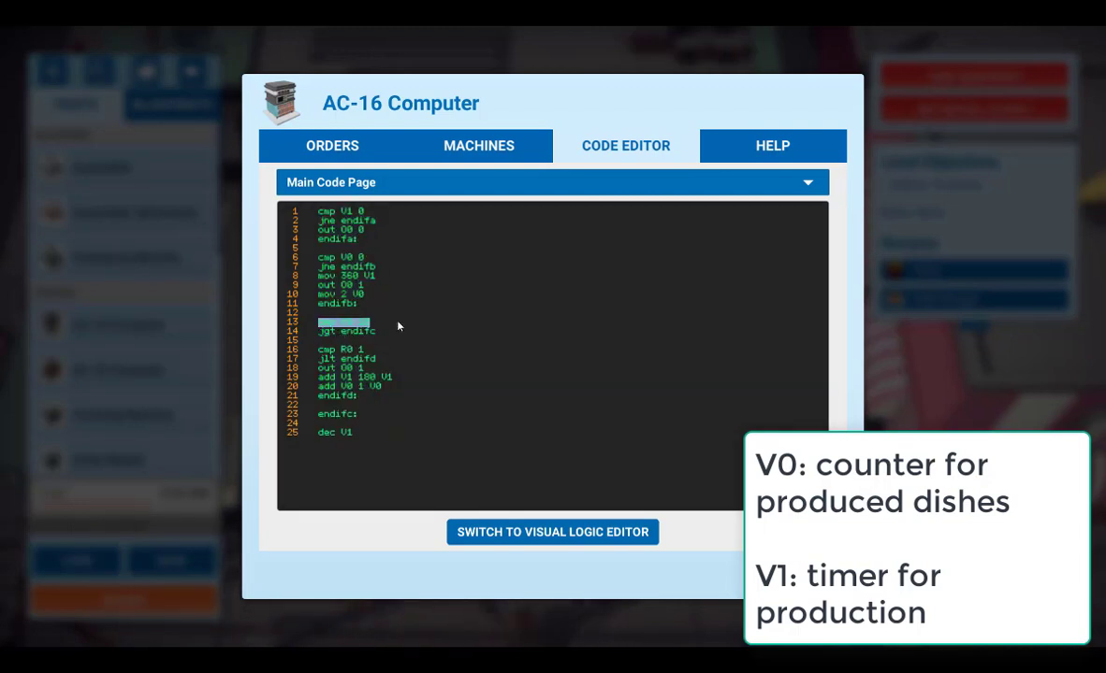
# Retype line 13 of the AC-16 program as cmp V0 10
pyautogui.write('cmp V0 10')
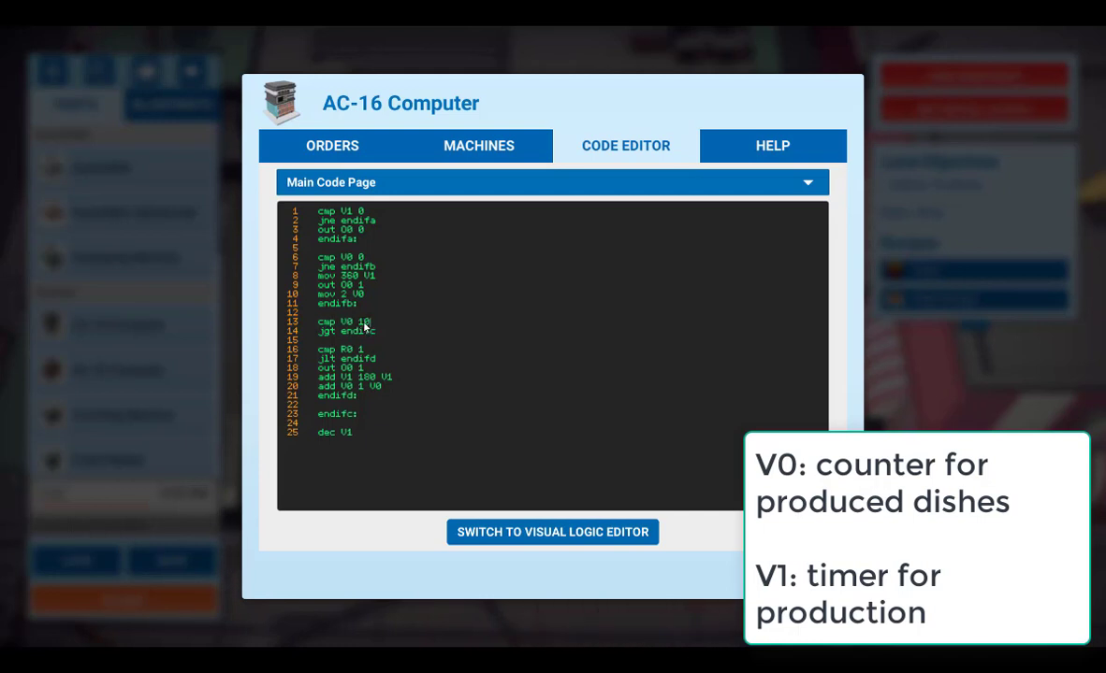
pyautogui.moveTo(370, 331)
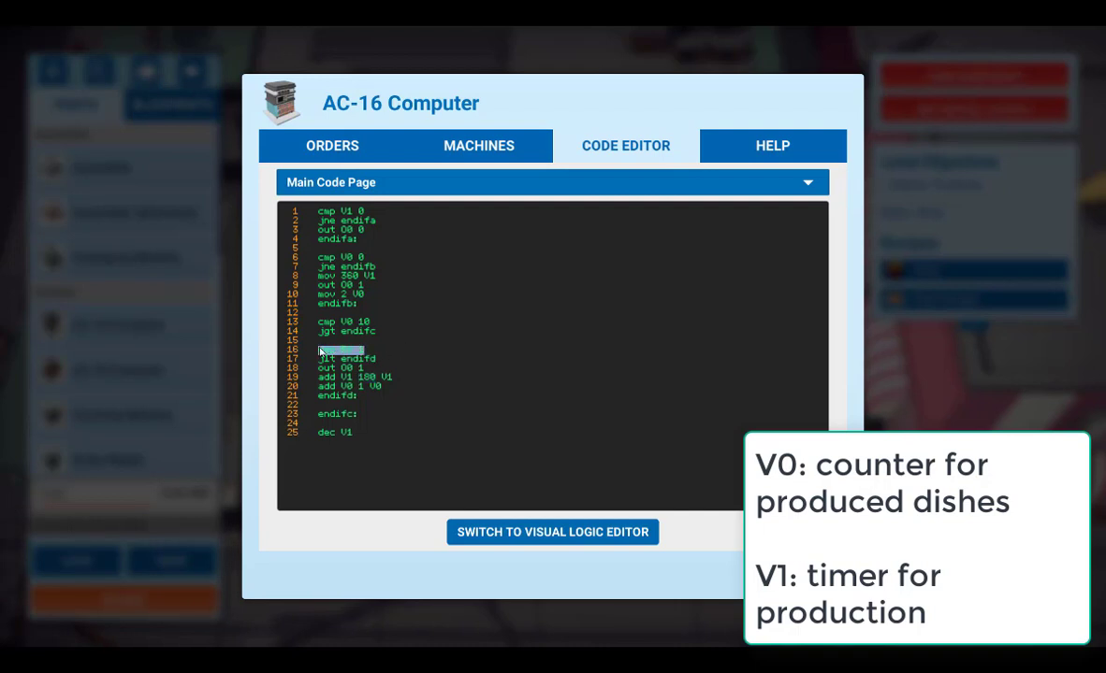
pyautogui.moveTo(373, 357)
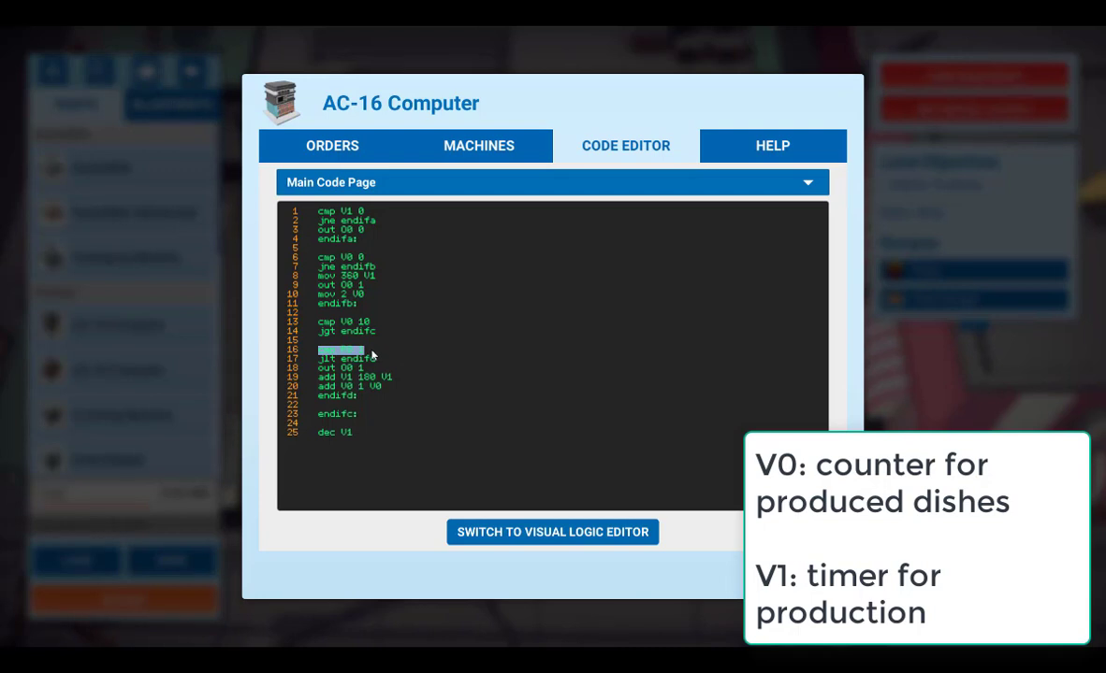
pyautogui.moveTo(376, 386)
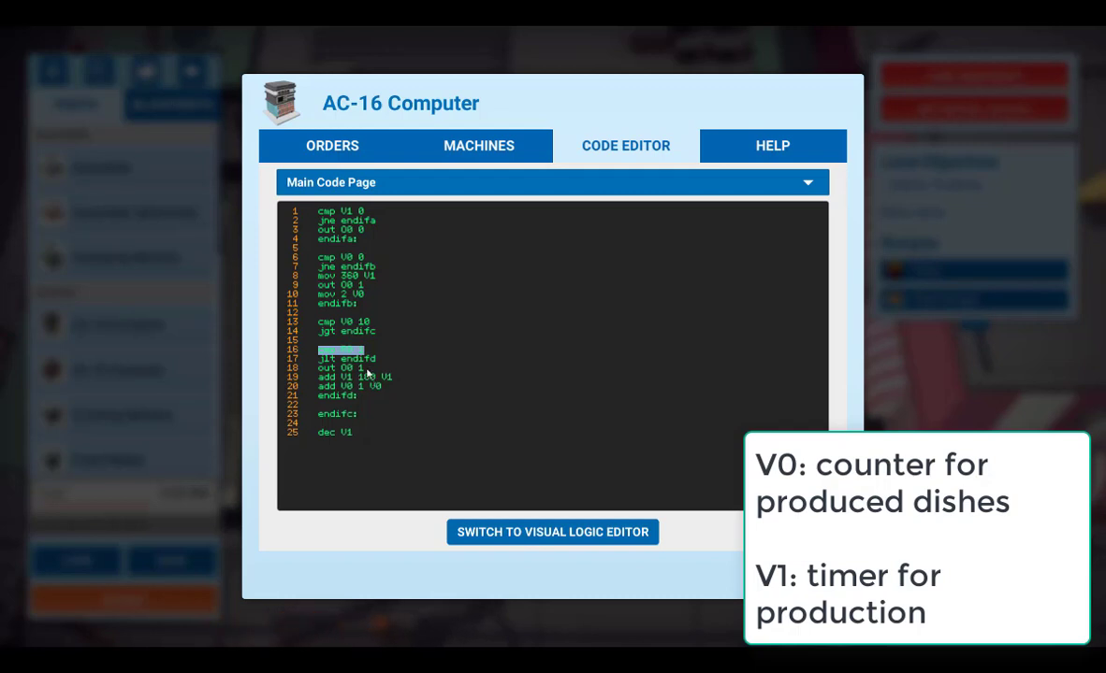
pyautogui.moveTo(372, 356)
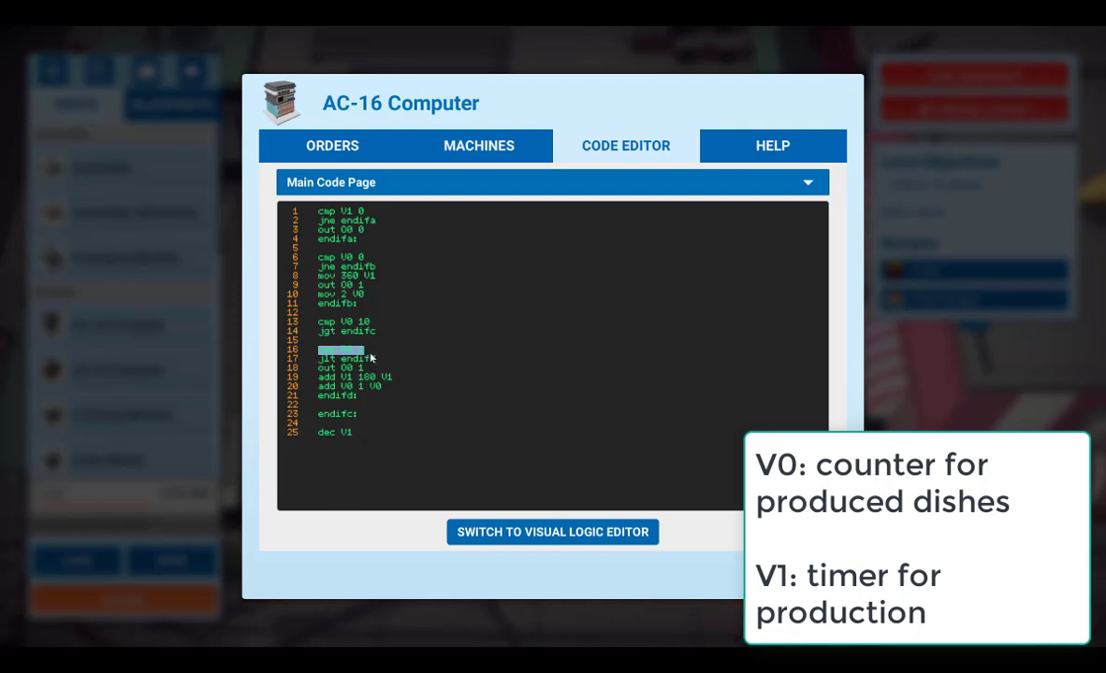
pyautogui.moveTo(371, 357)
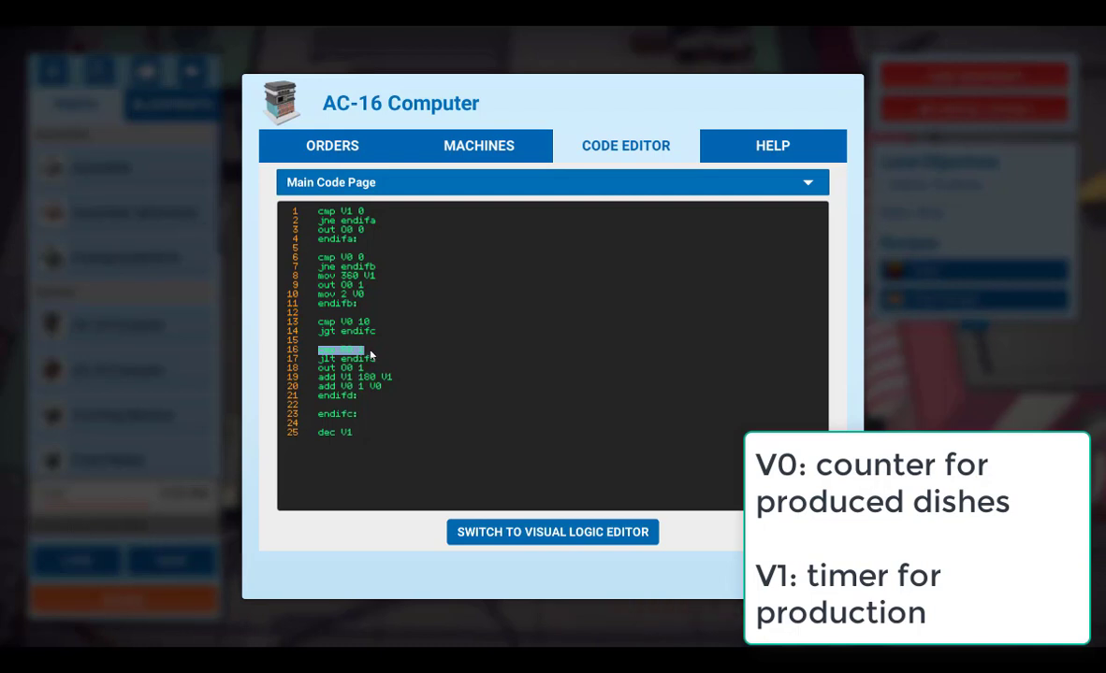
pyautogui.moveTo(384, 391)
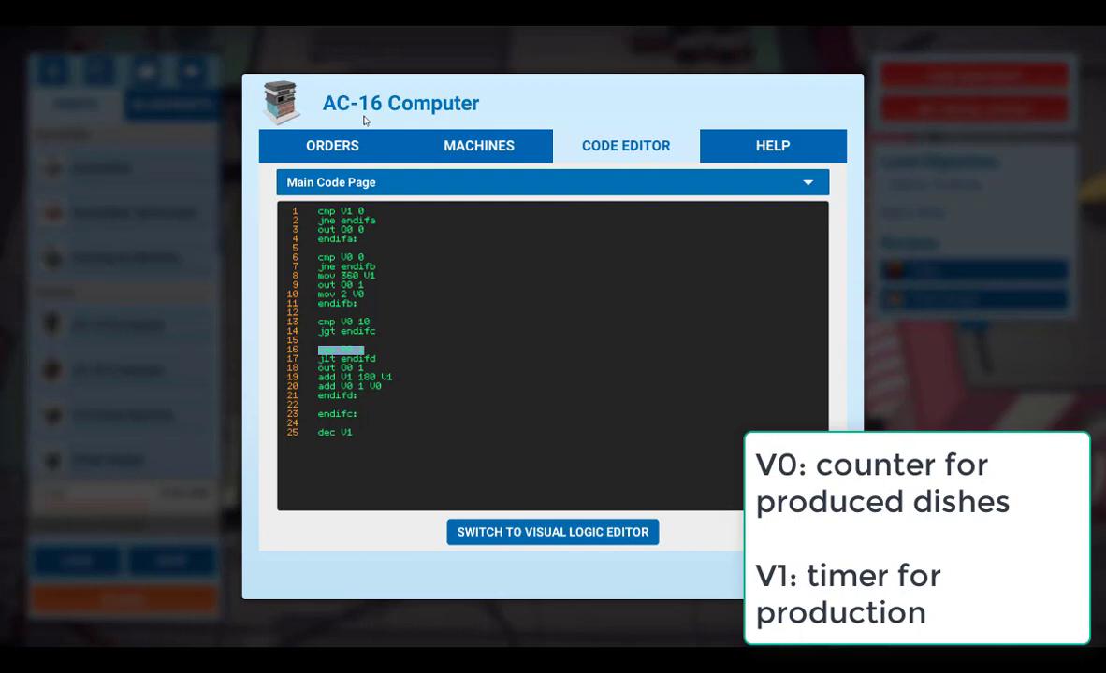
pyautogui.moveTo(397, 359)
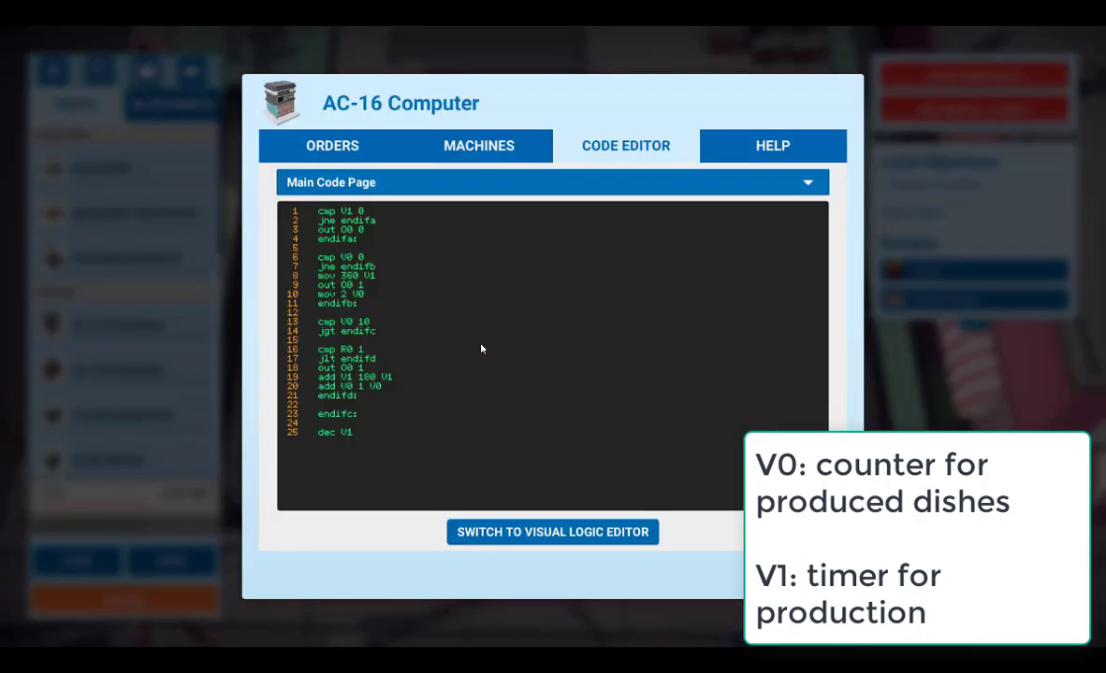
# Show the AC-32 computer's Machines tab with its Repeater on O0
pyautogui.click(478, 145)
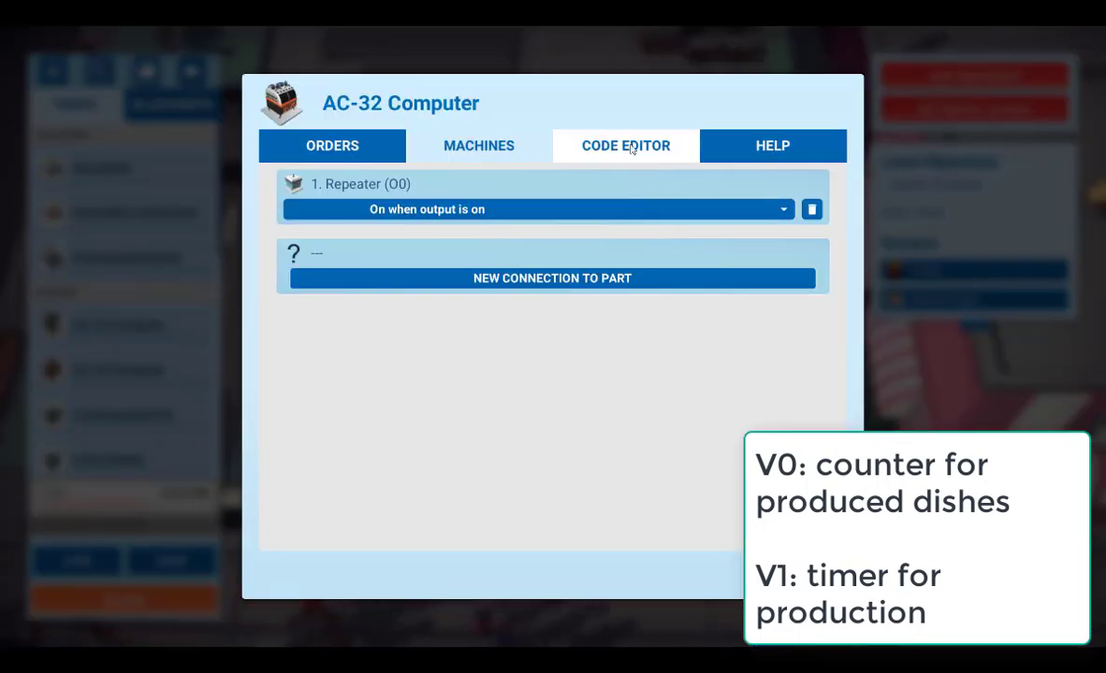
# In the AC-32 program, enter mul R0 100 V3 and set line 8's timer start to 533
pyautogui.click(624, 145)
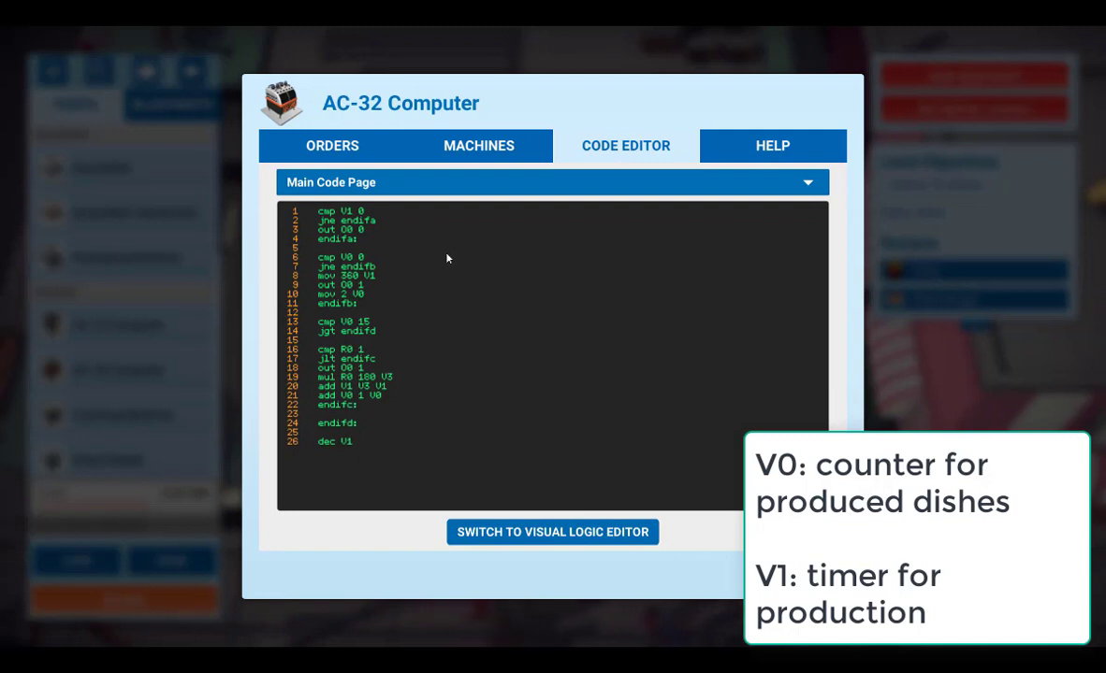
pyautogui.moveTo(393, 223)
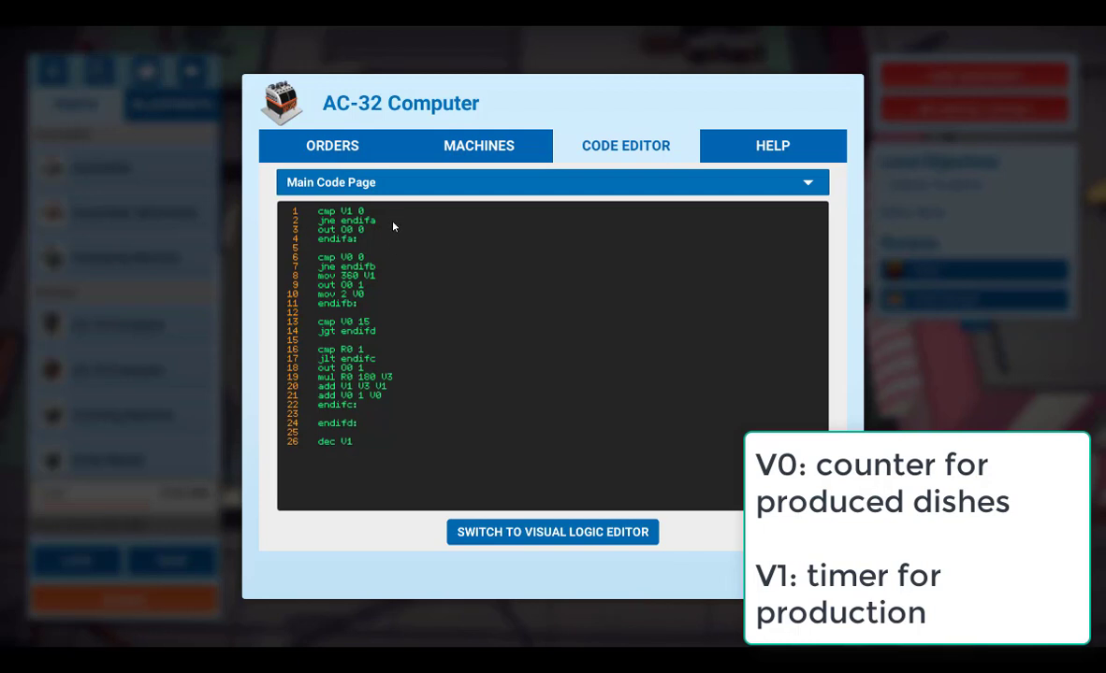
pyautogui.moveTo(395, 391)
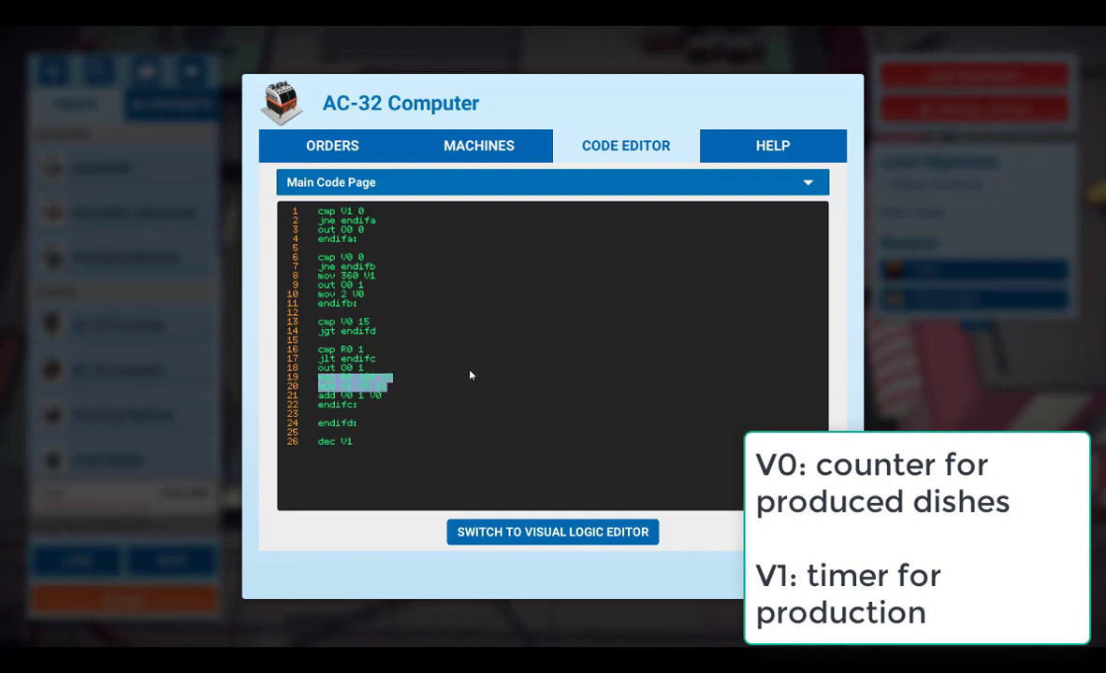
pyautogui.write('mul R0 100 V3')
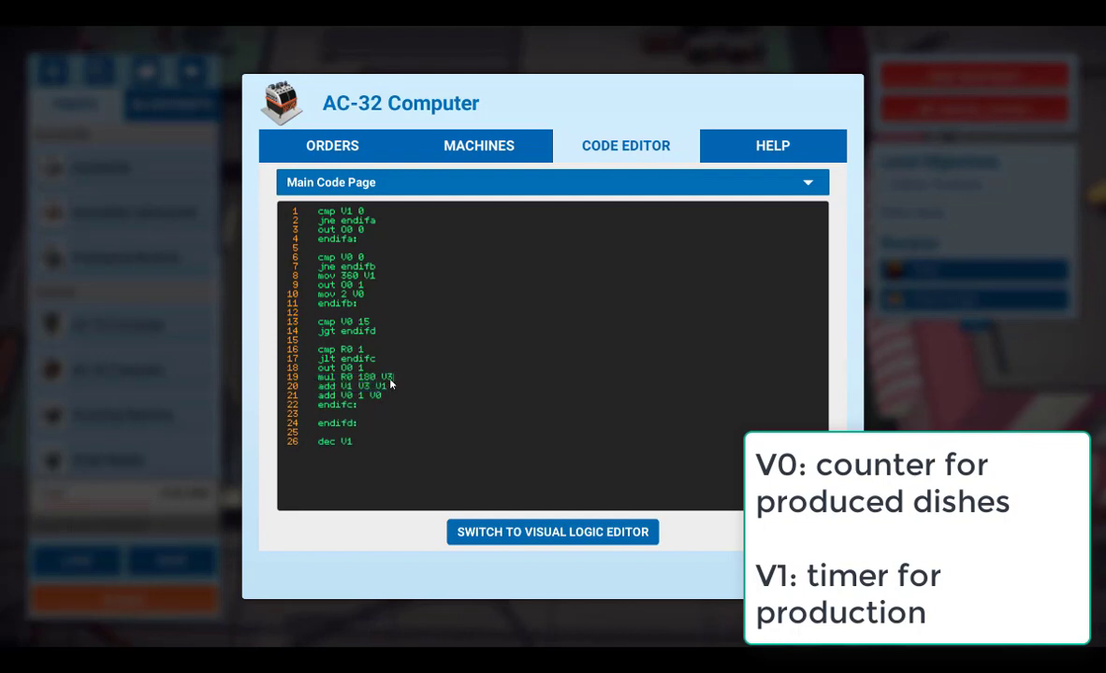
pyautogui.moveTo(399, 386)
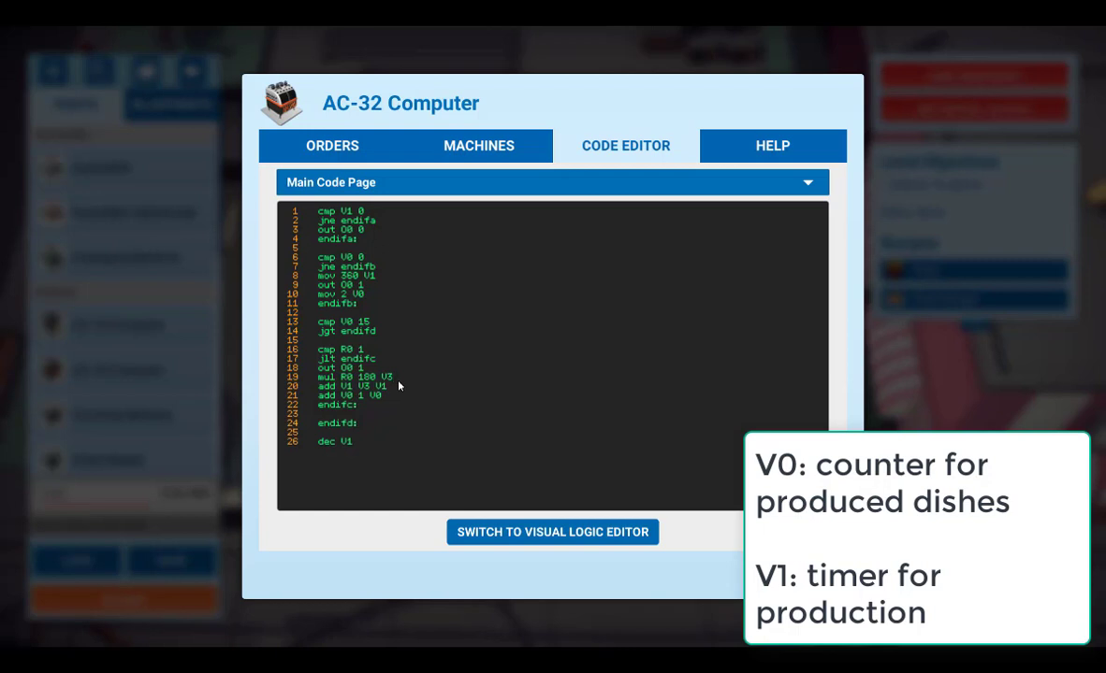
pyautogui.moveTo(362, 394)
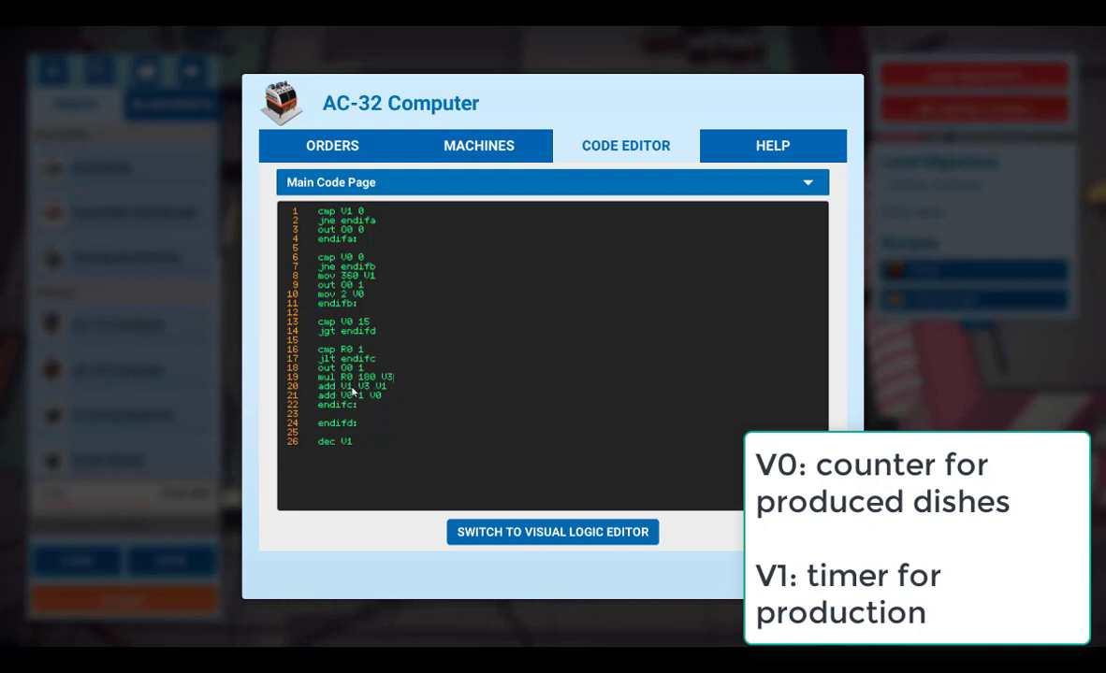
pyautogui.moveTo(354, 391)
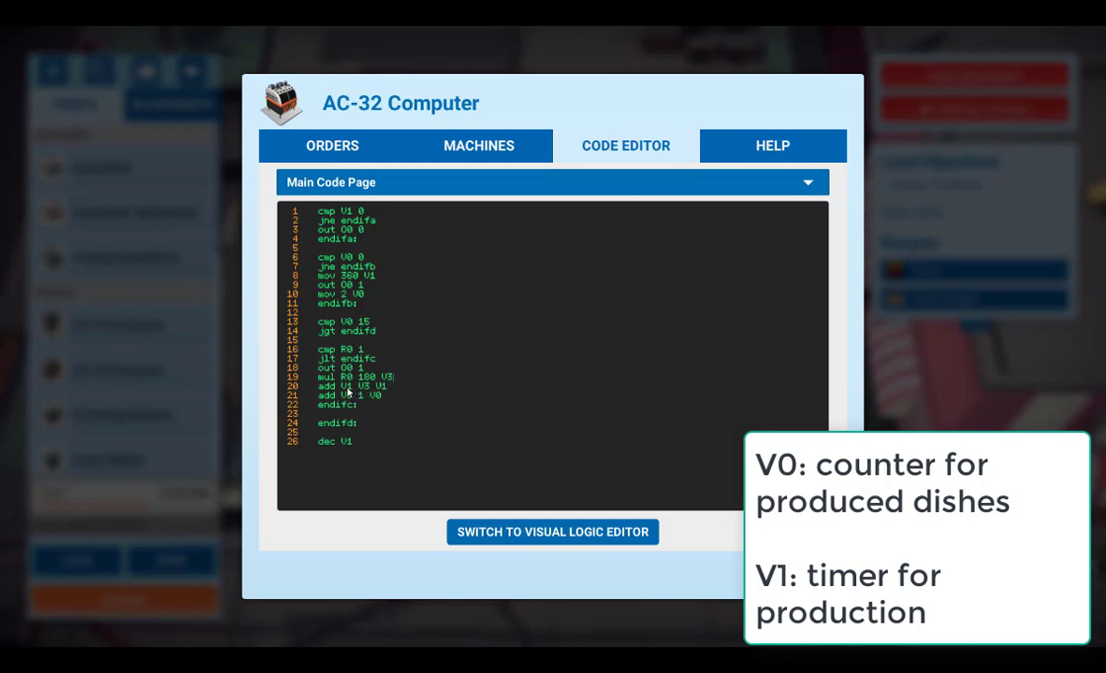
pyautogui.moveTo(380, 388)
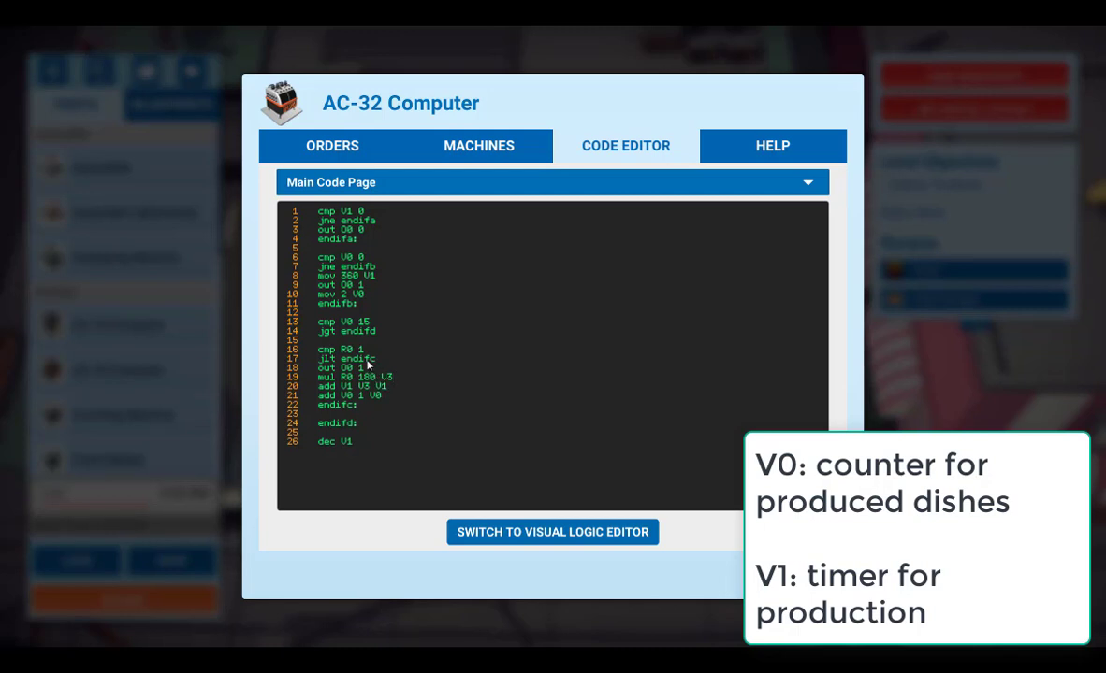
pyautogui.moveTo(404, 374)
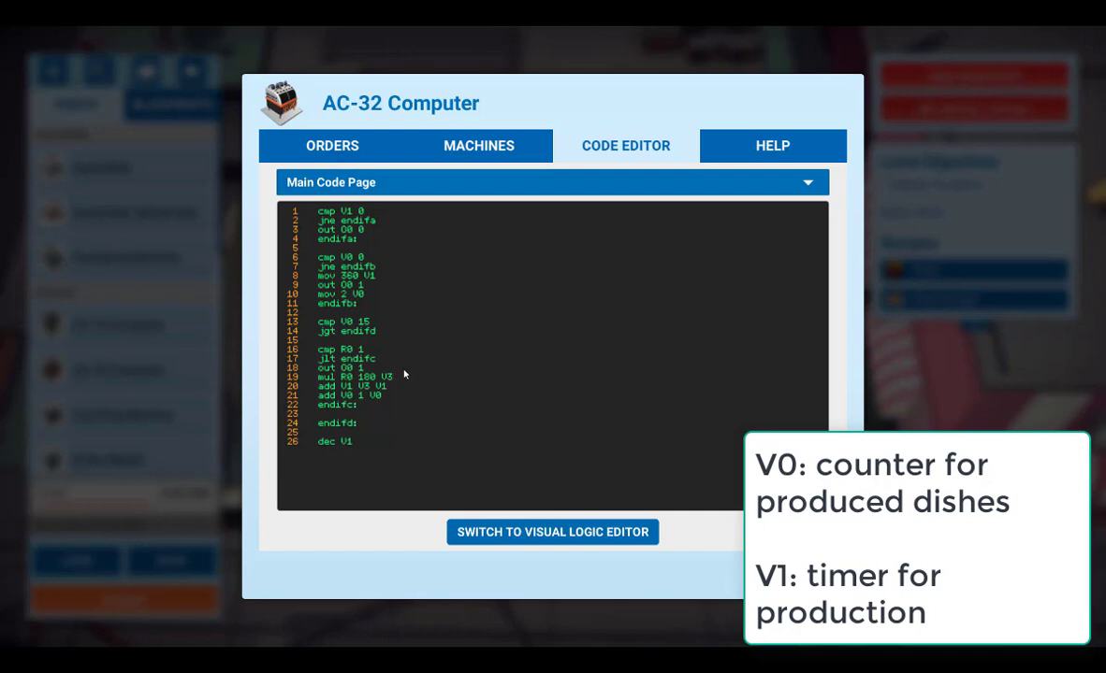
pyautogui.moveTo(474, 354)
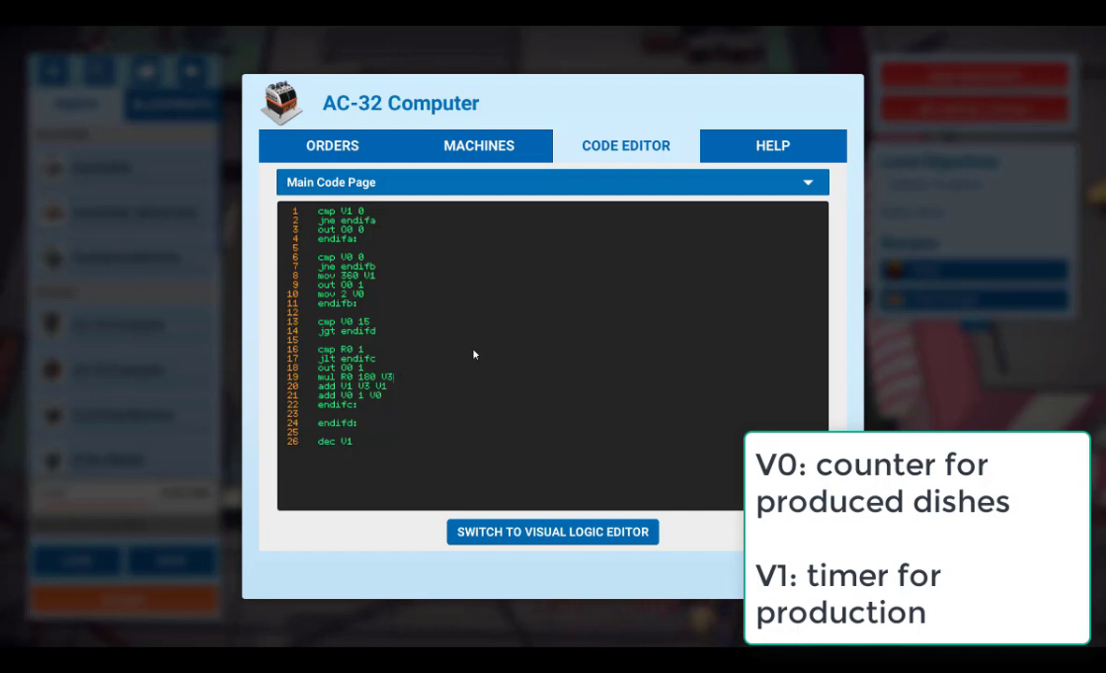
pyautogui.moveTo(355, 283)
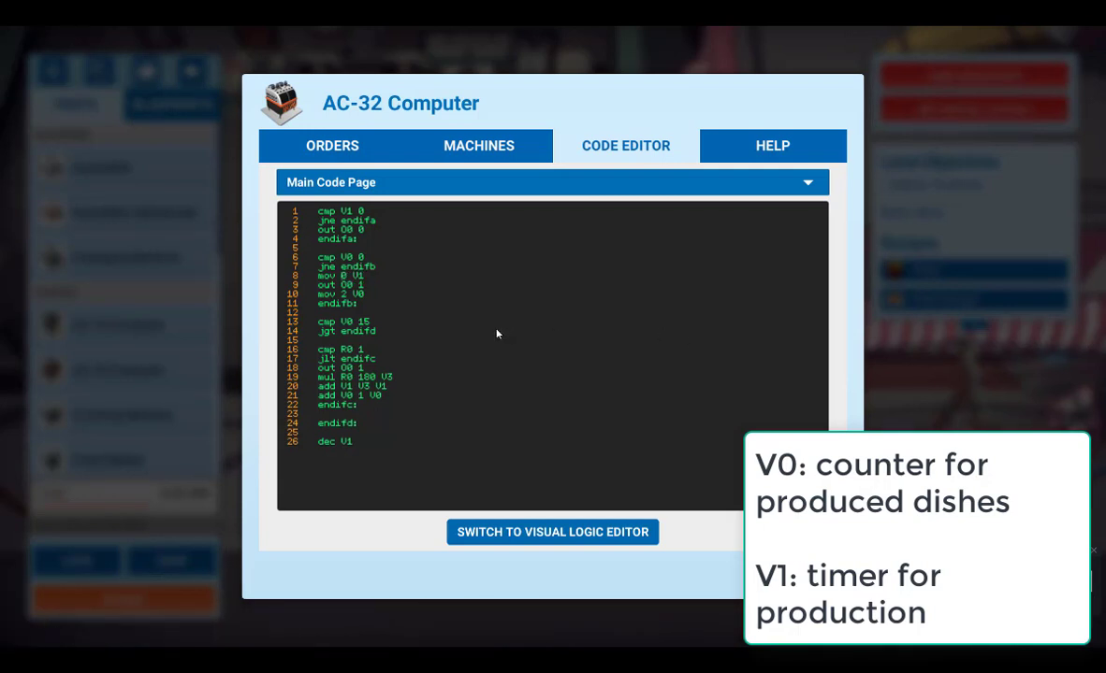
pyautogui.write('533')
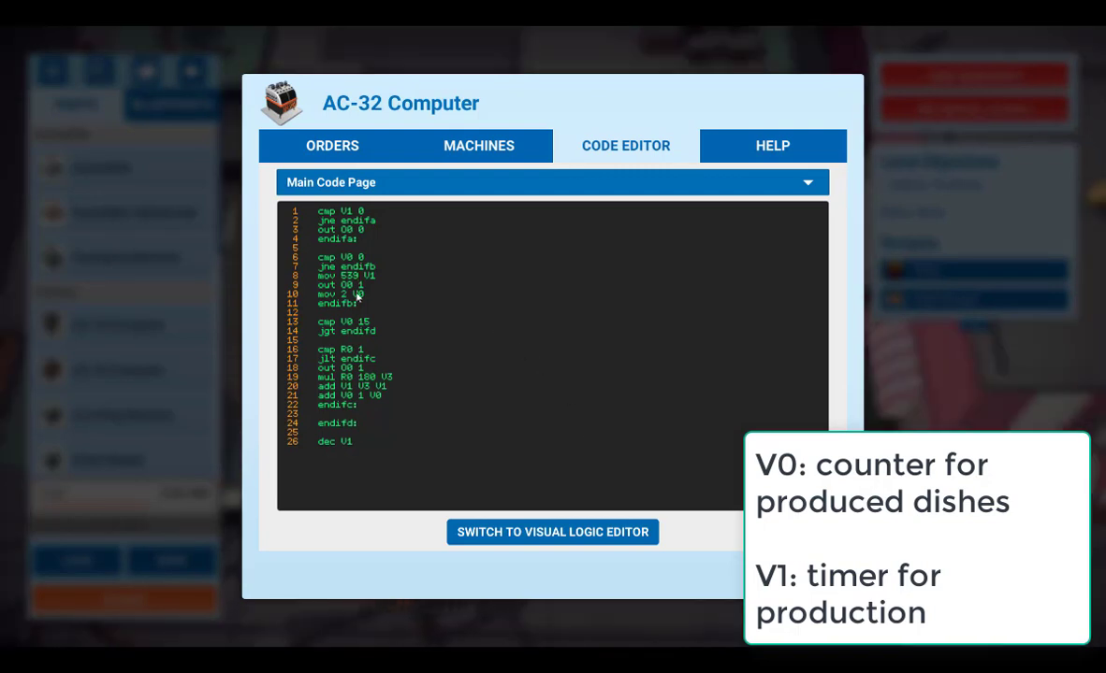
pyautogui.moveTo(373, 289)
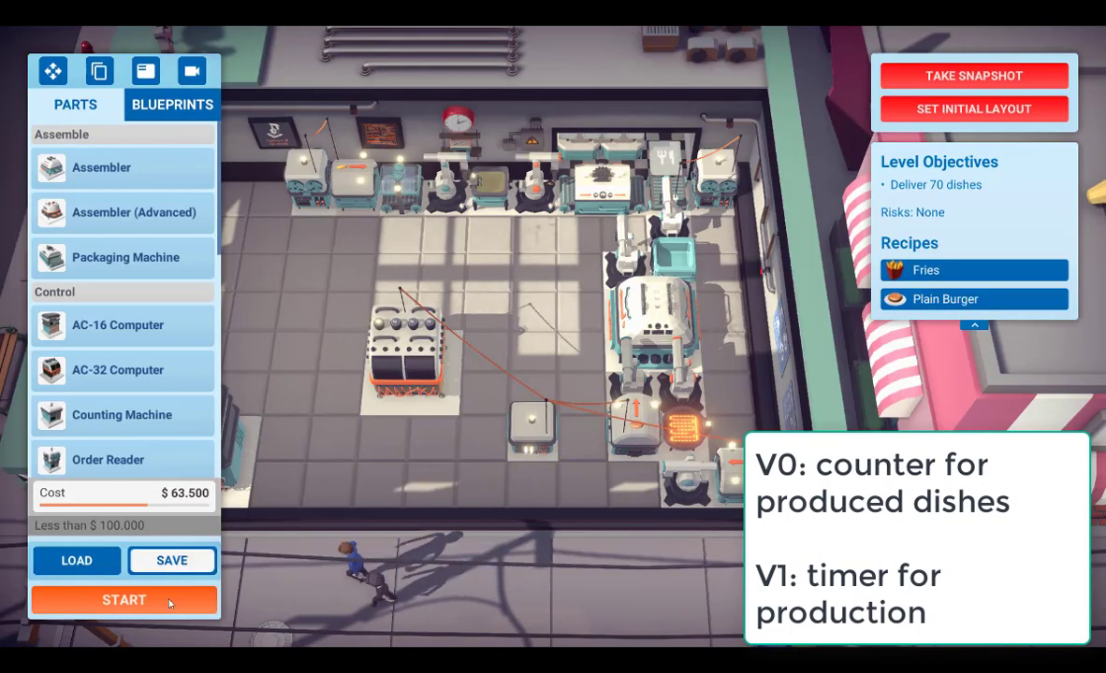
# Start the kitchen simulation toward the 70-dish objective
pyautogui.click(124, 601)
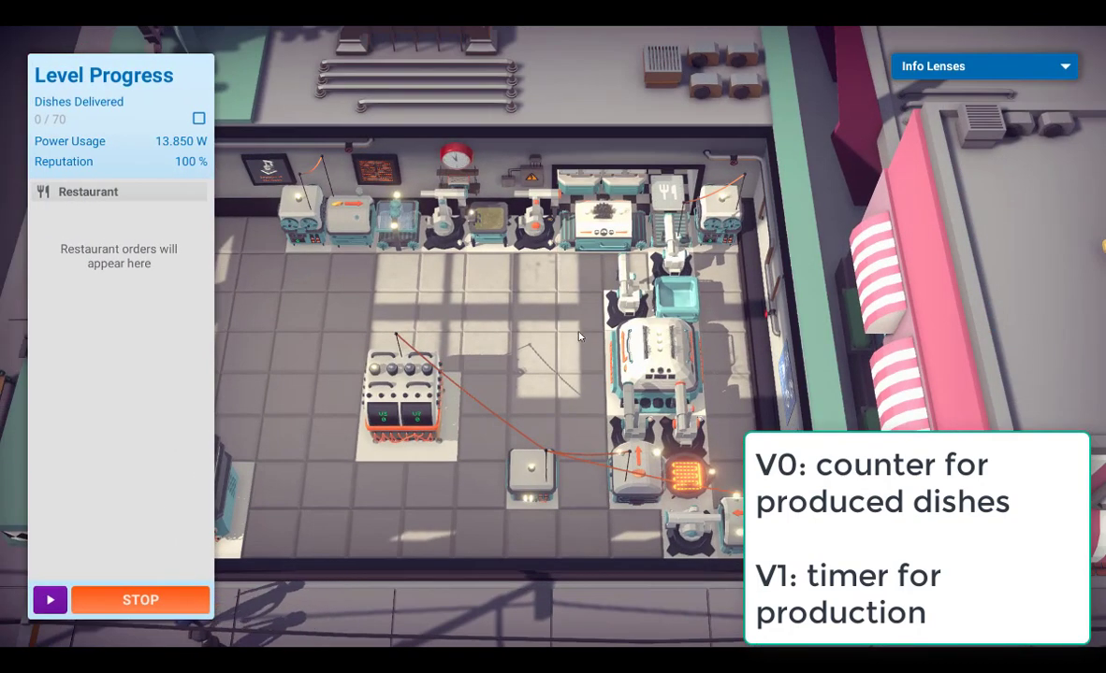